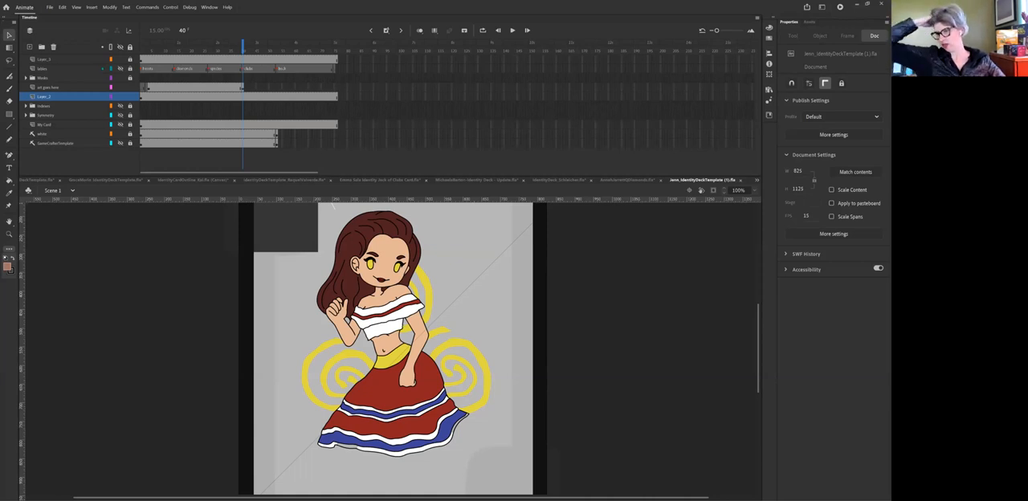
mouse_move(456, 353)
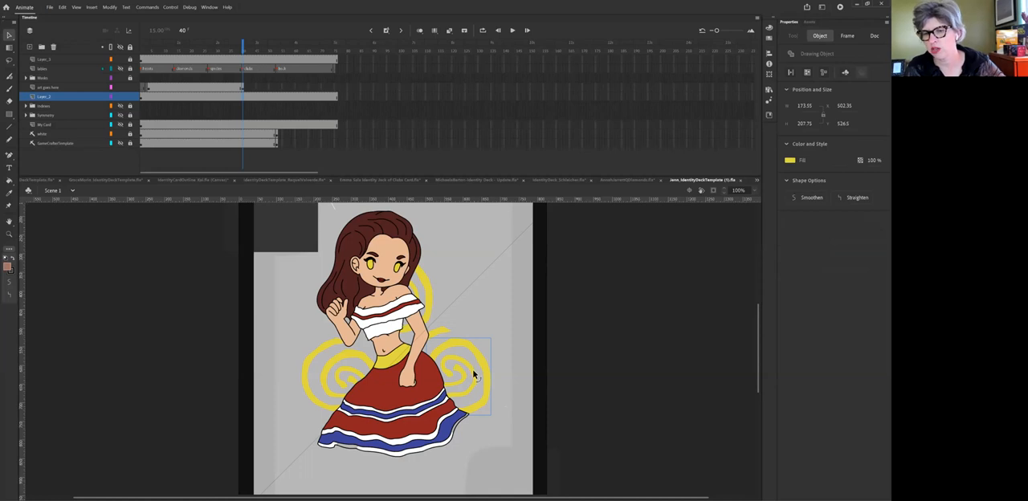
mouse_move(472, 351)
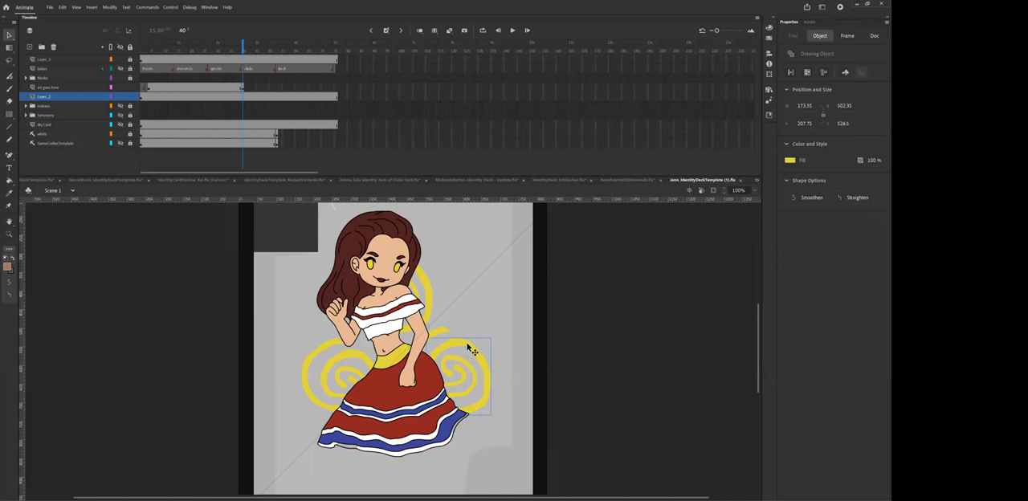
Remove the extra yellow spirals so only the one by the dancer's waist remains
left_click(874, 35)
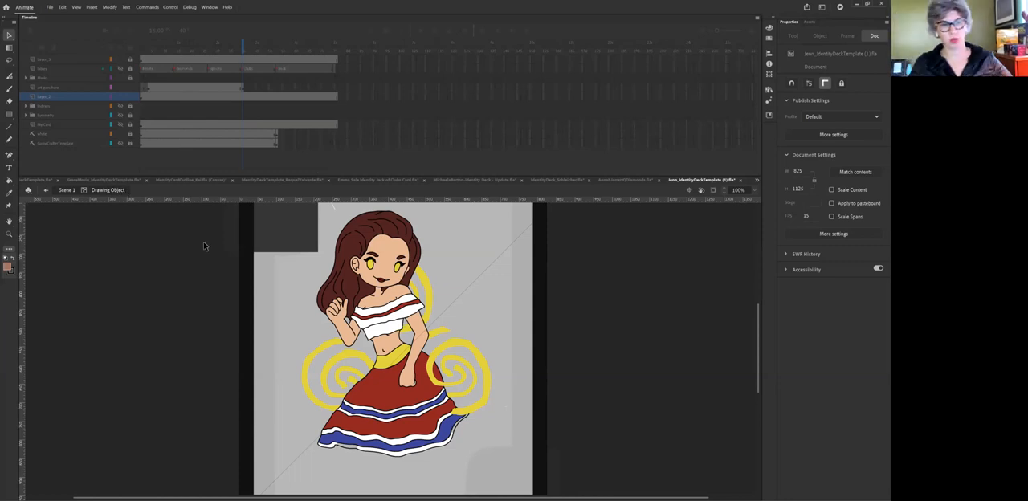
mouse_move(490, 369)
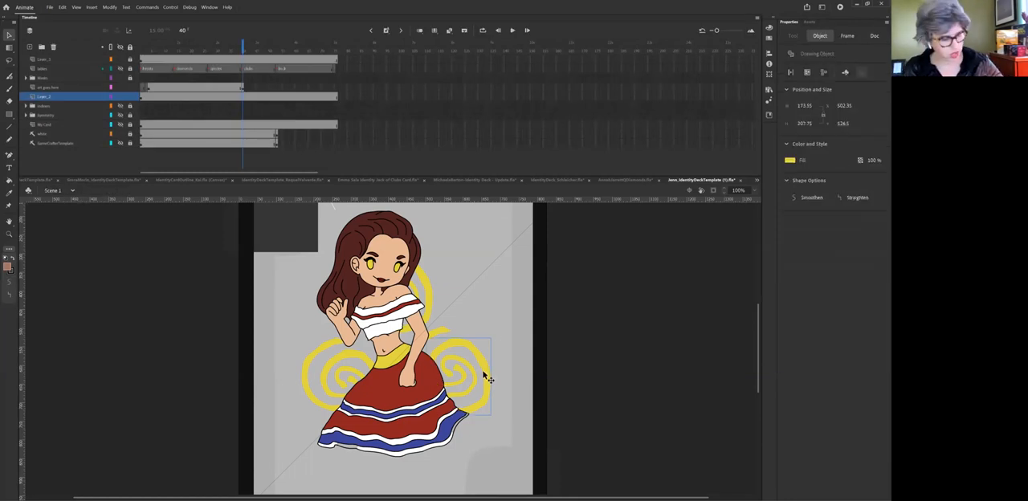
mouse_move(485, 379)
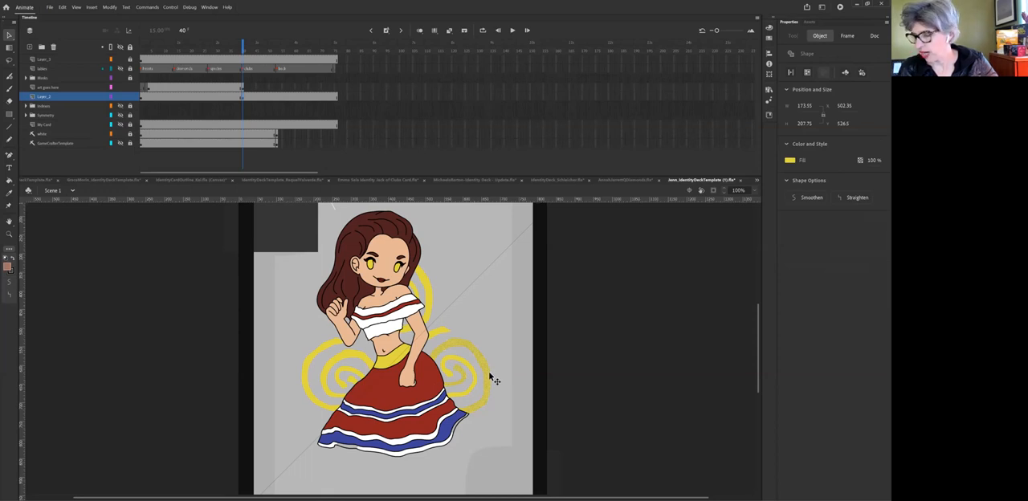
mouse_move(479, 386)
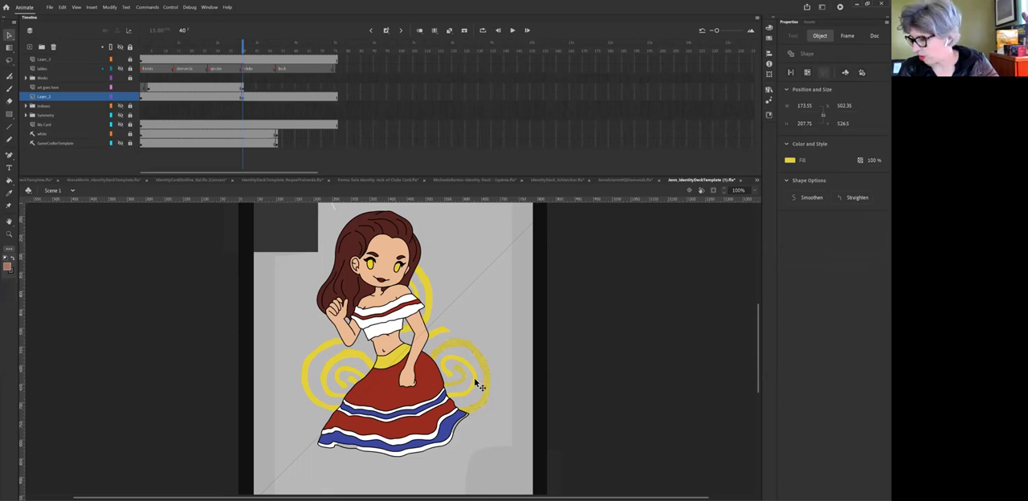
left_click(450, 369)
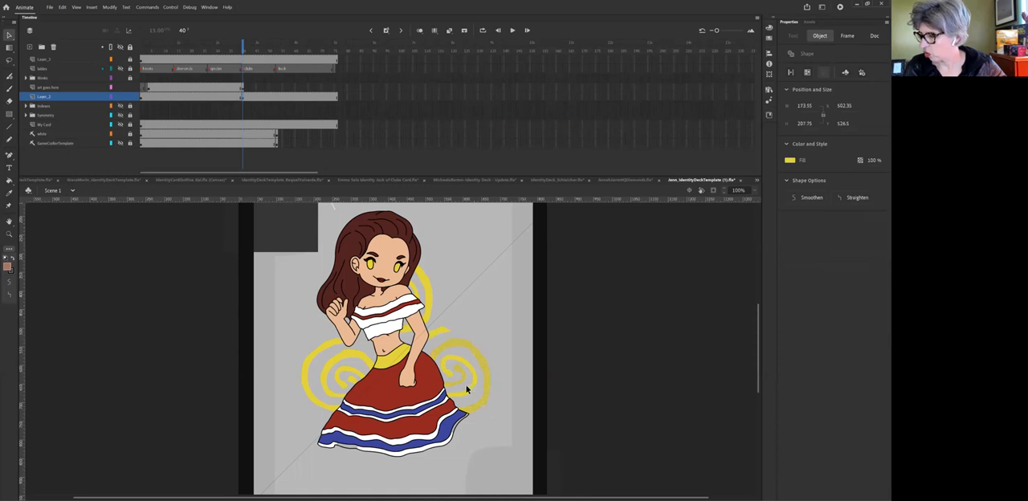
mouse_move(45, 359)
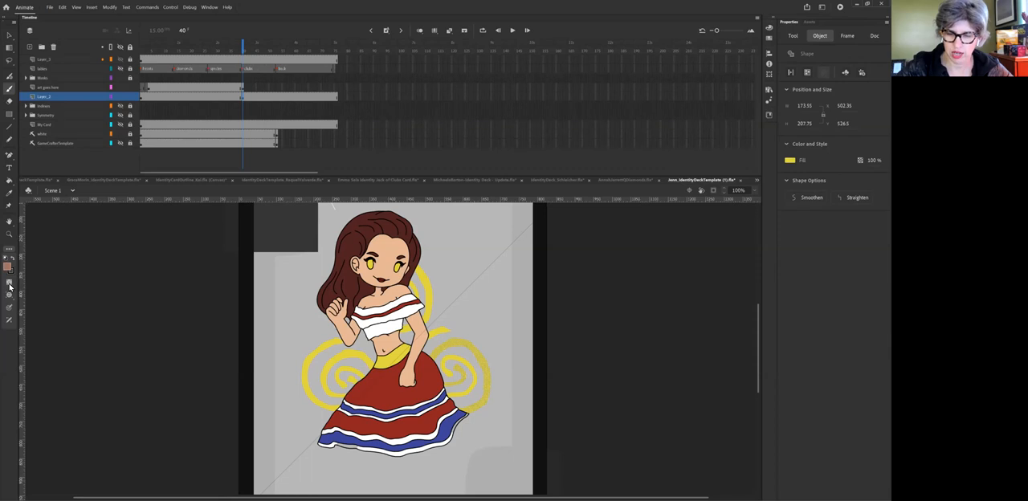
mouse_move(10, 287)
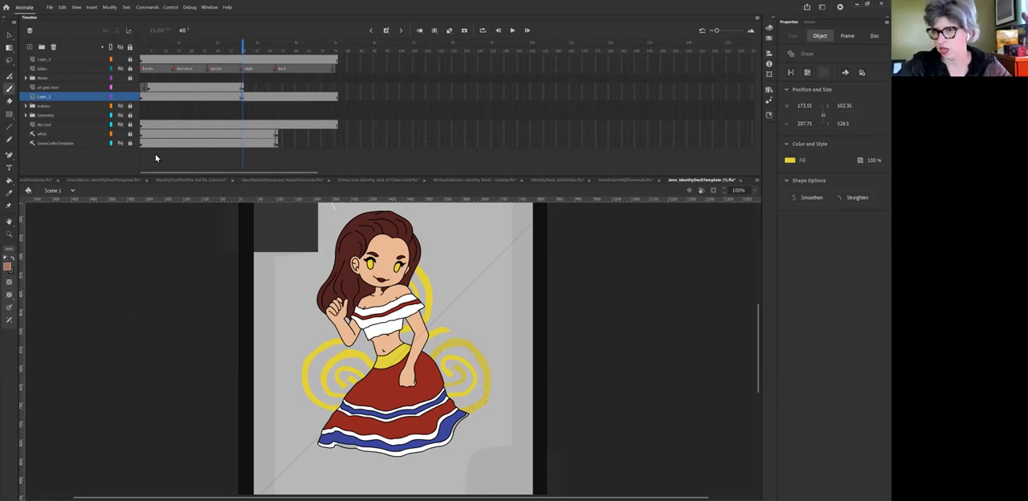
left_click(874, 35)
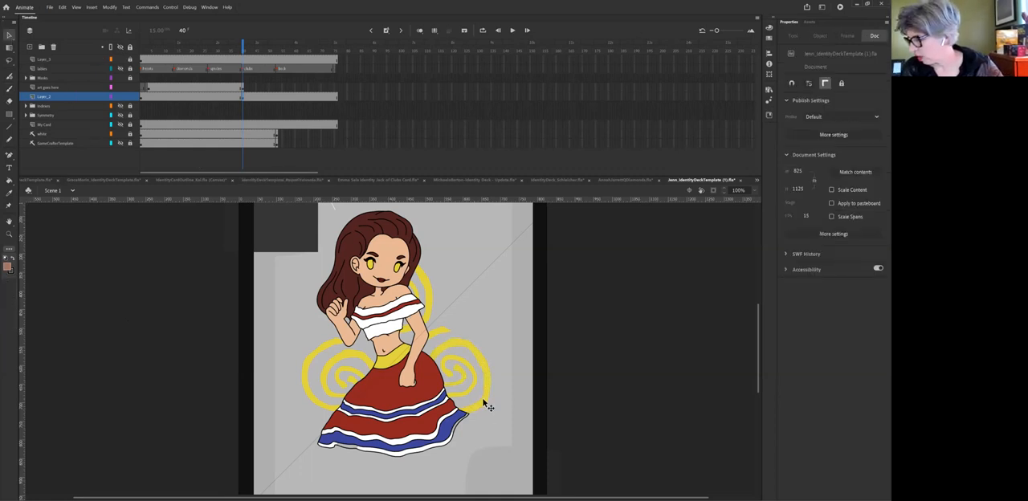
left_click(465, 393)
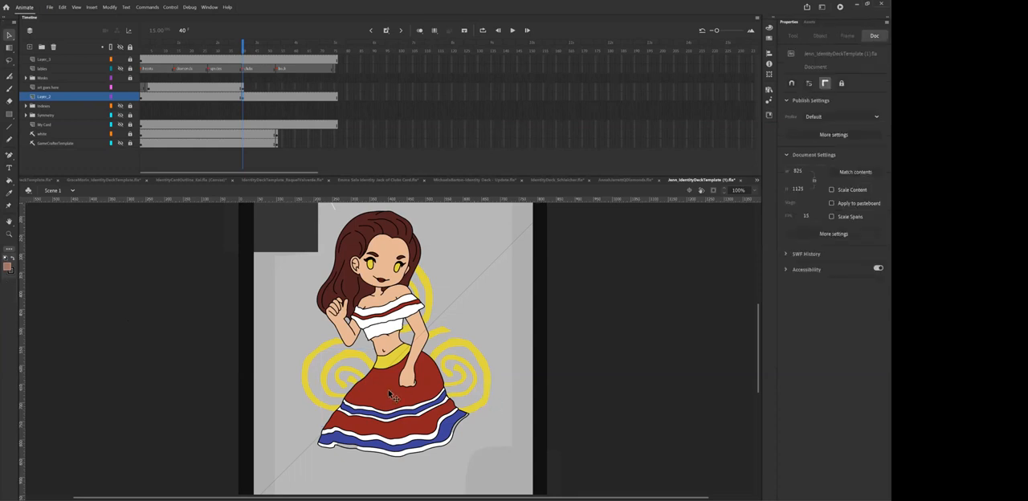
mouse_move(482, 405)
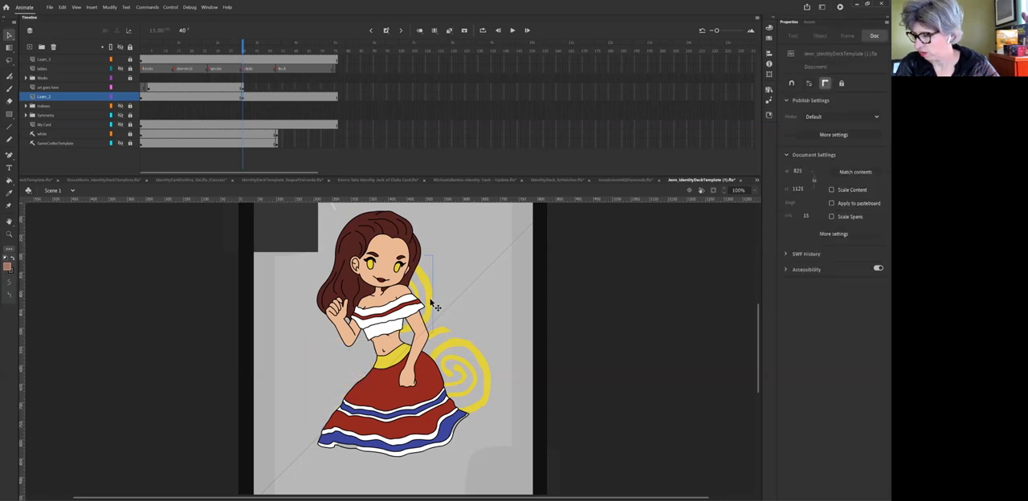
Reselect the remaining yellow spiral on the stage
left_click(426, 298)
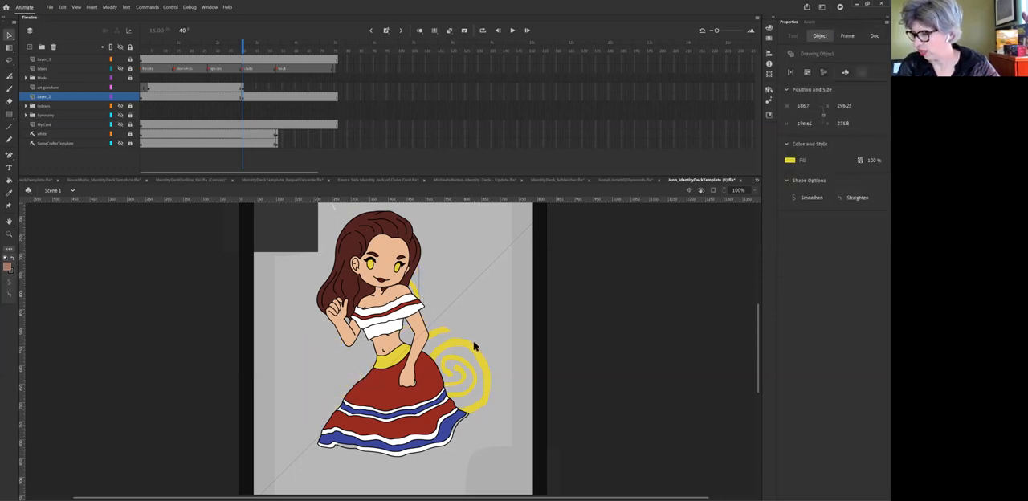
left_click(874, 35)
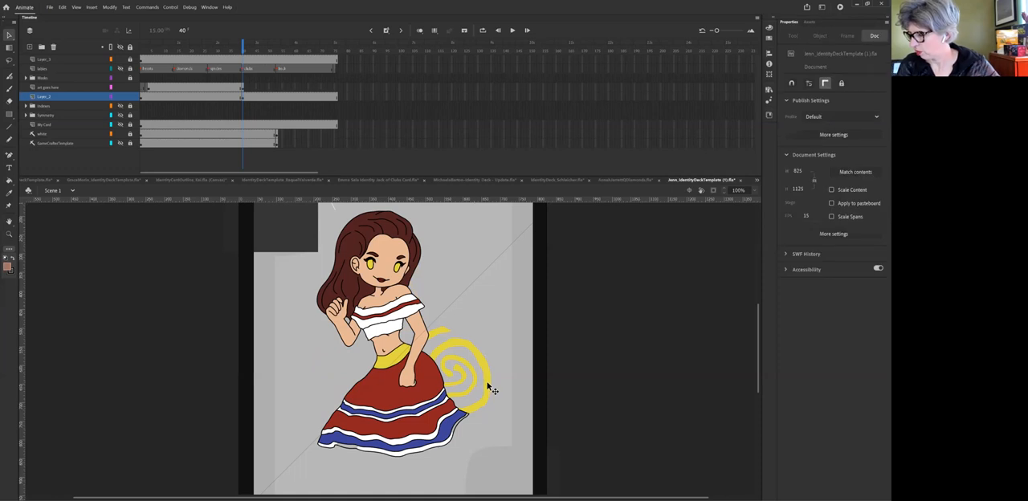
left_click(457, 378)
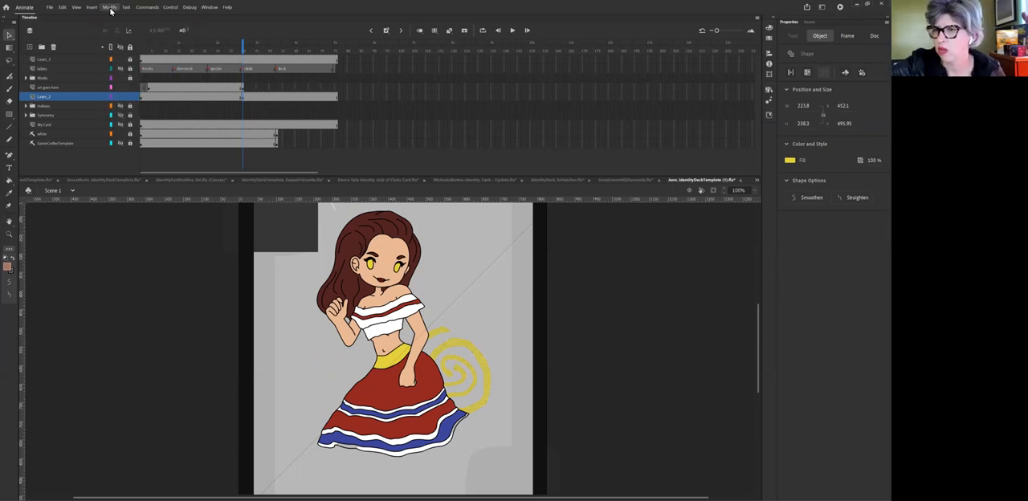
Convert the yellow spiral into a Movie Clip symbol named 'Ari'
left_click(109, 6)
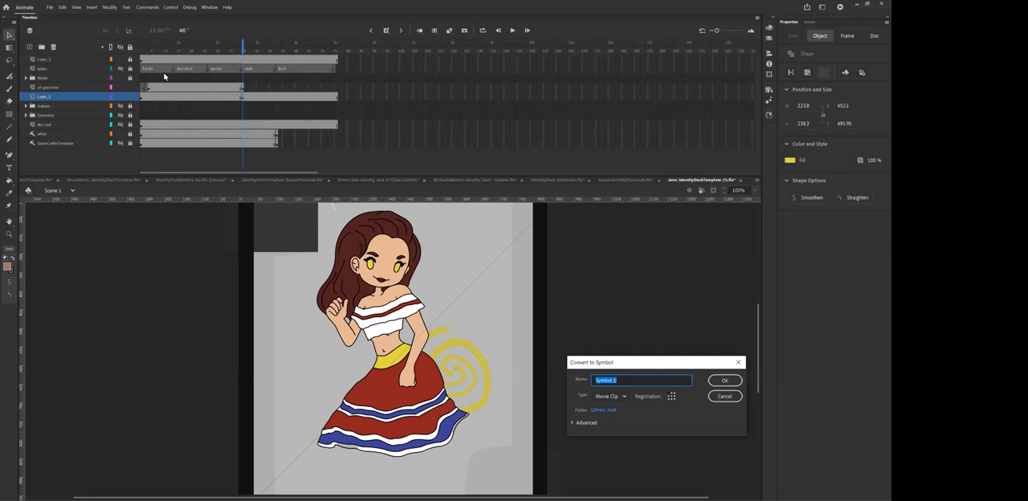
type("Ari")
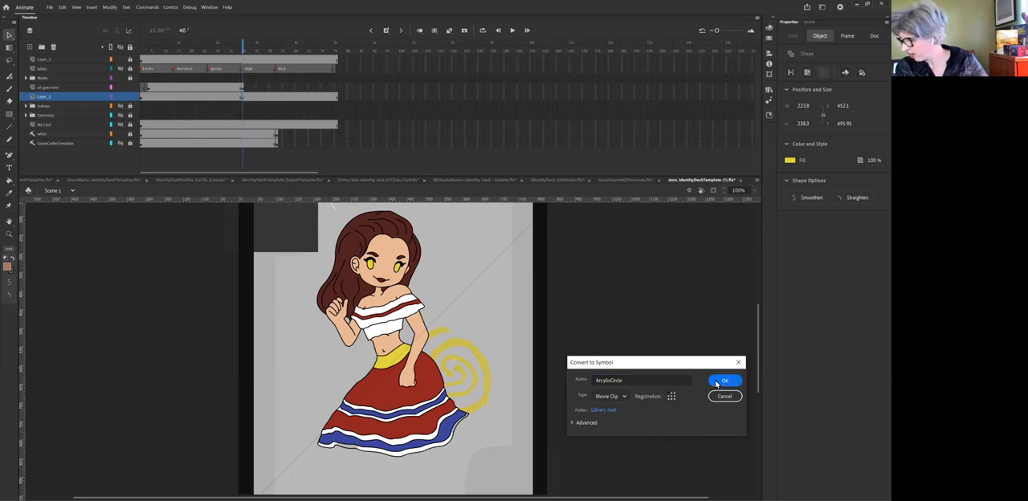
left_click(723, 381)
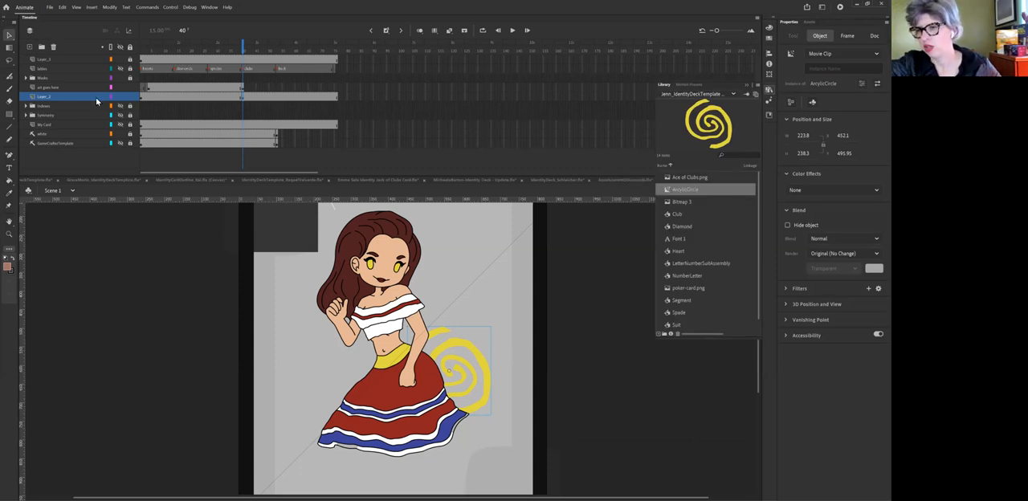
Rename the spiral's layer to 'background'
left_click(848, 35)
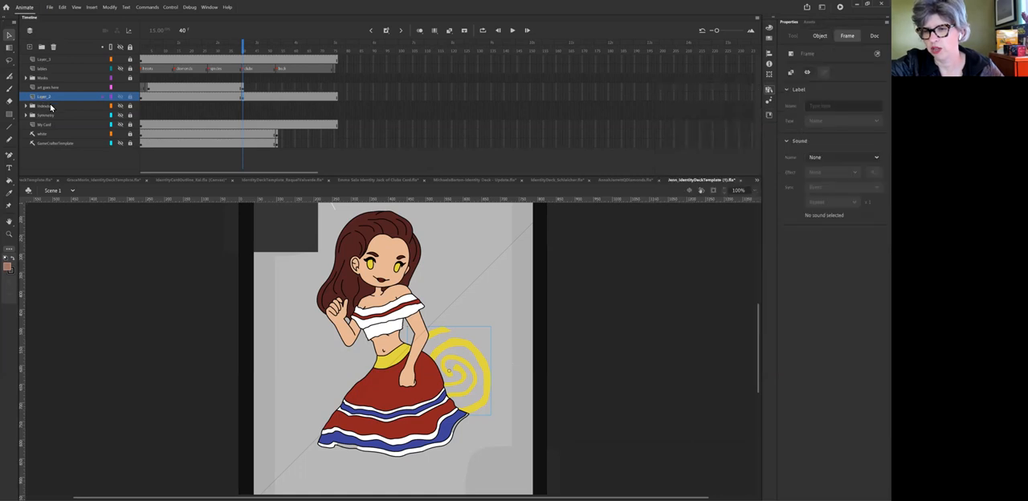
double_click(45, 97)
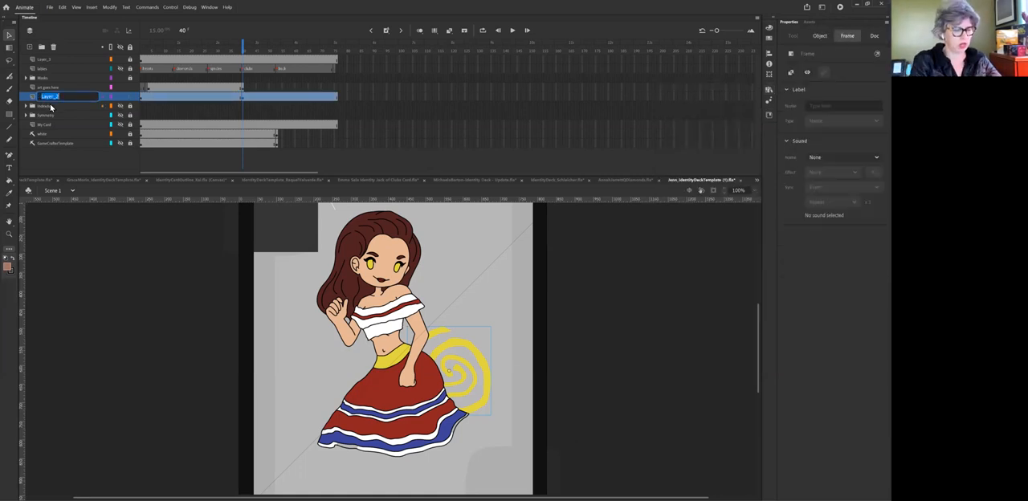
type("background - swirls")
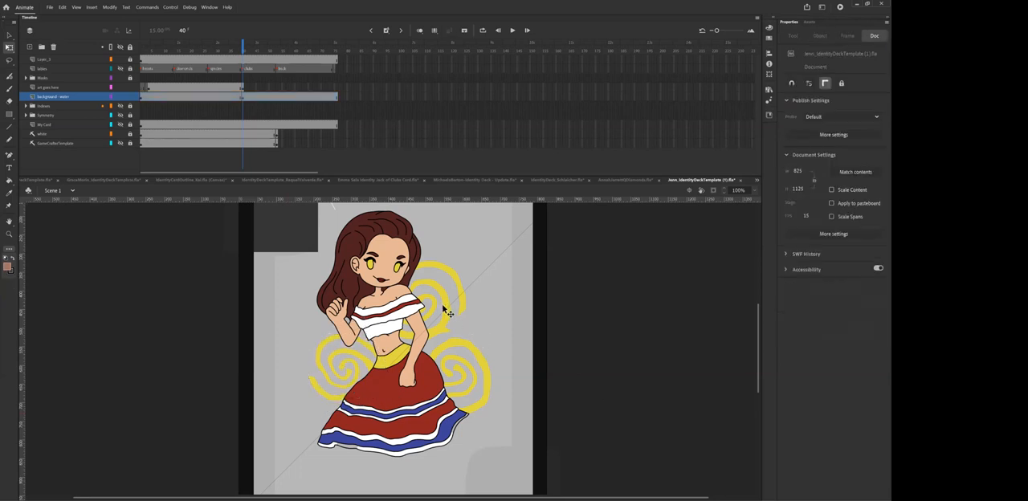
left_click(437, 302)
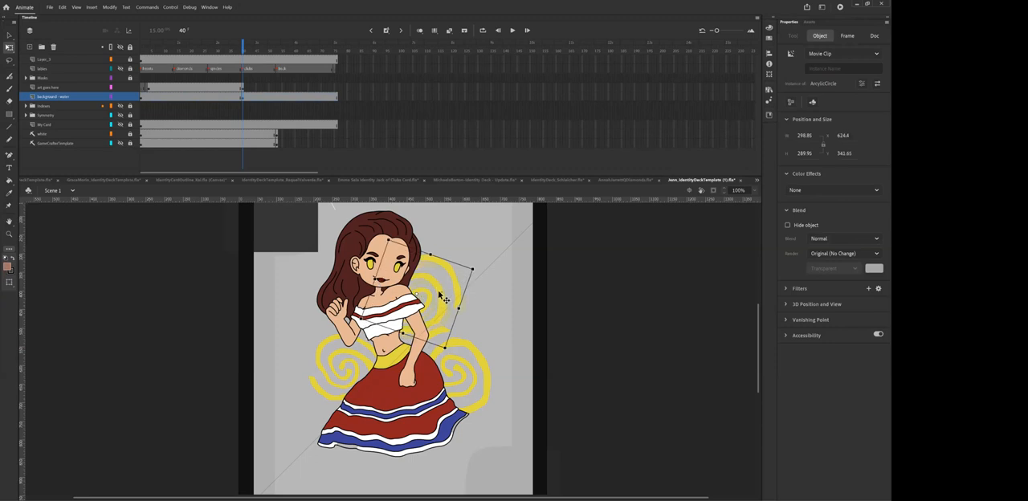
left_click(874, 35)
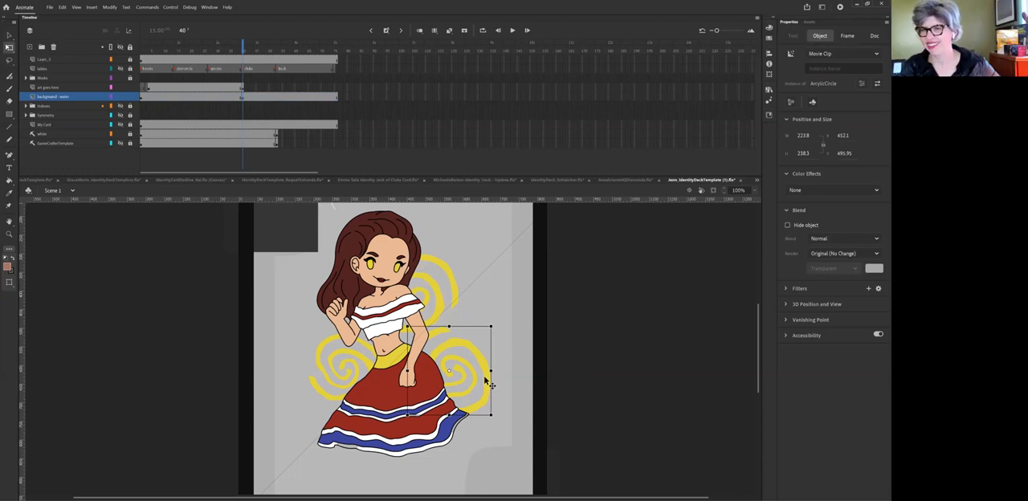
mouse_move(485, 384)
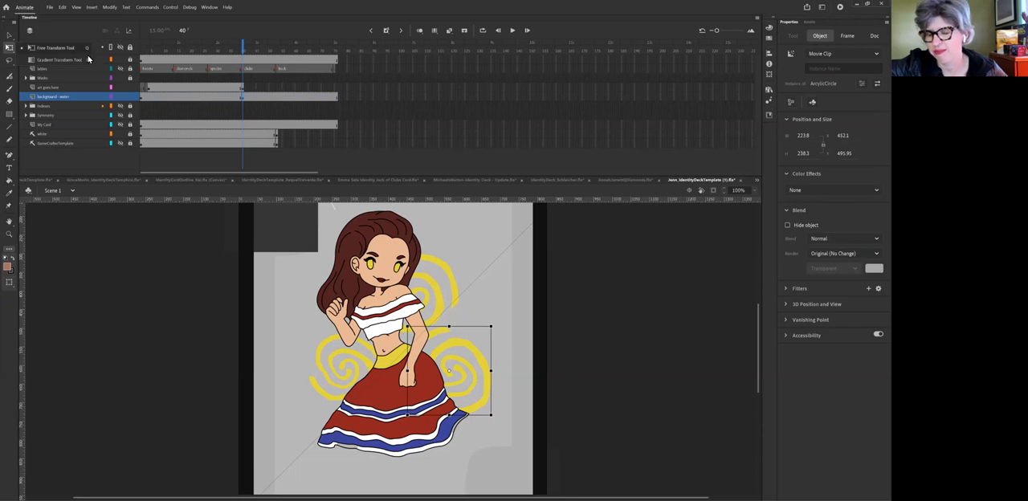
left_click(874, 35)
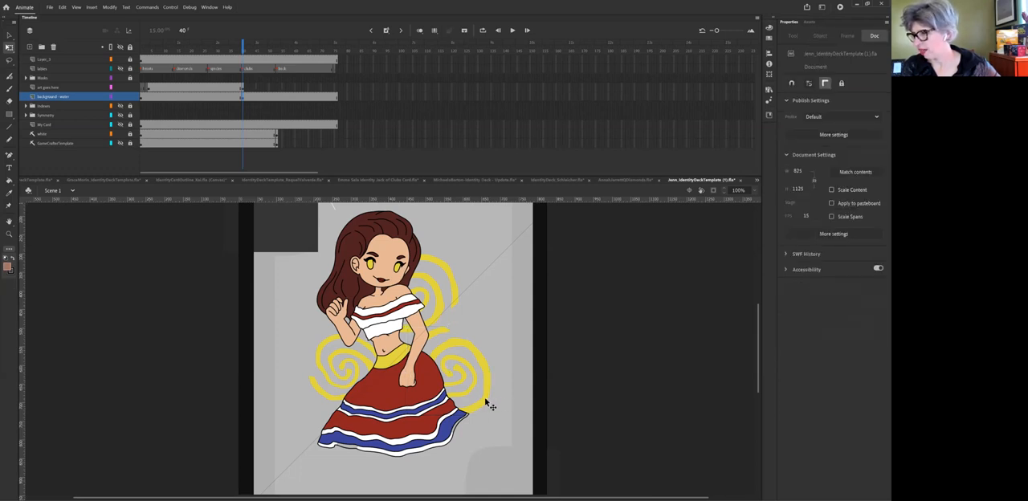
Select the spiral shape inside the symbol and show its fill in the Color panel
left_click(450, 370)
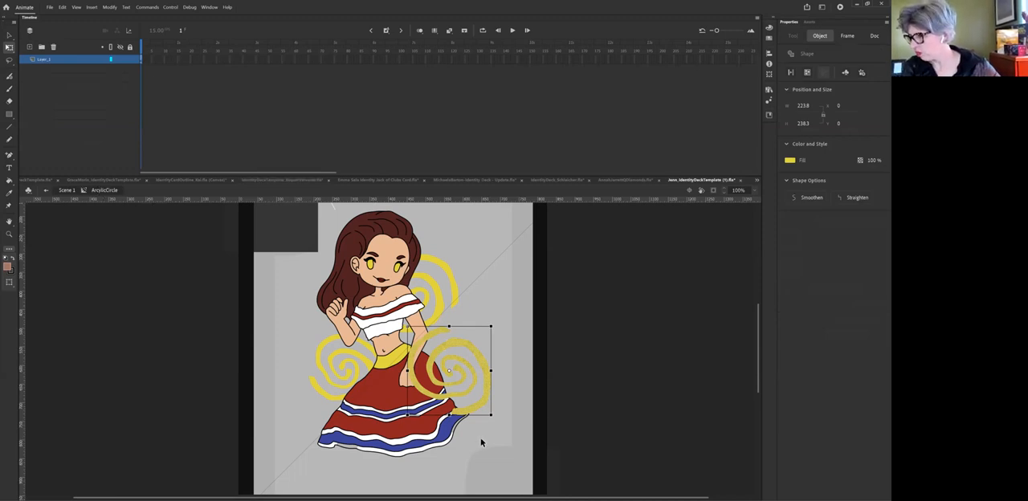
mouse_move(486, 447)
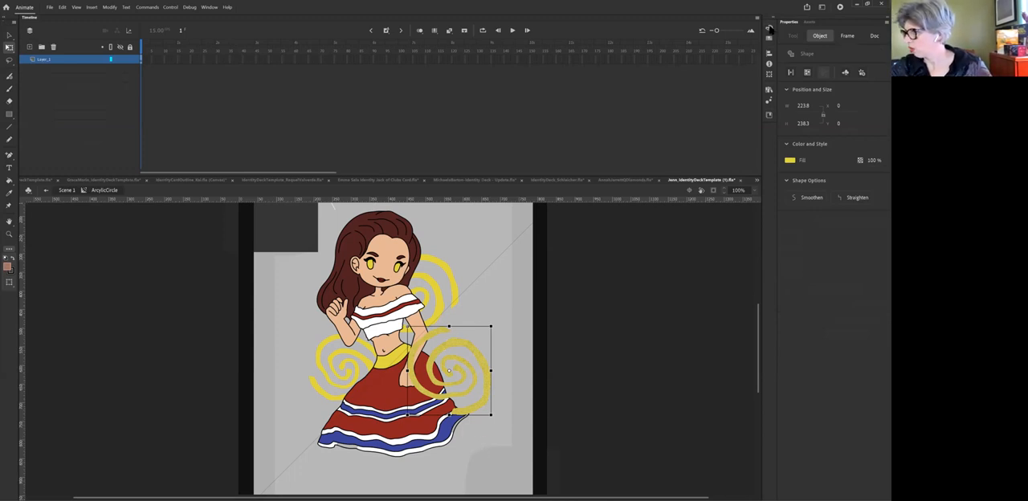
left_click(790, 160)
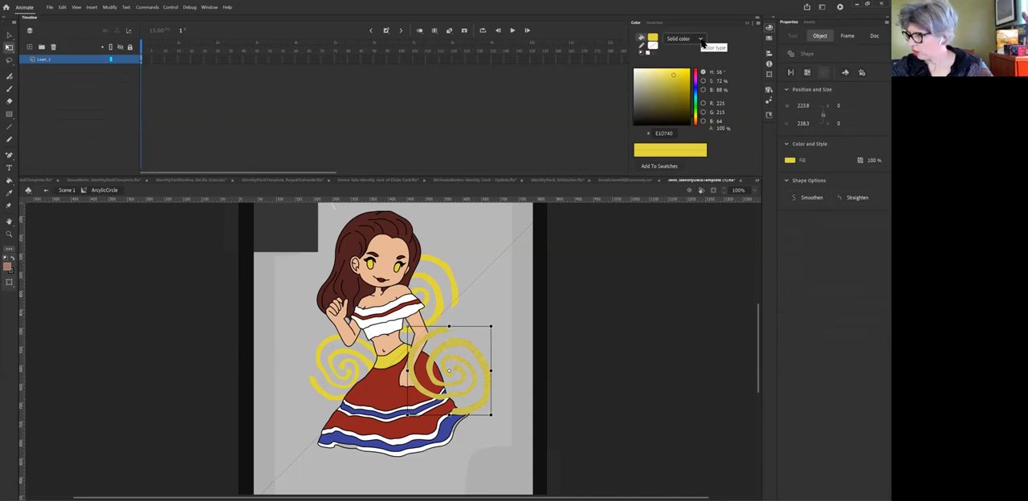
Change the spiral's fill type from Solid color to Radial gradient
left_click(684, 39)
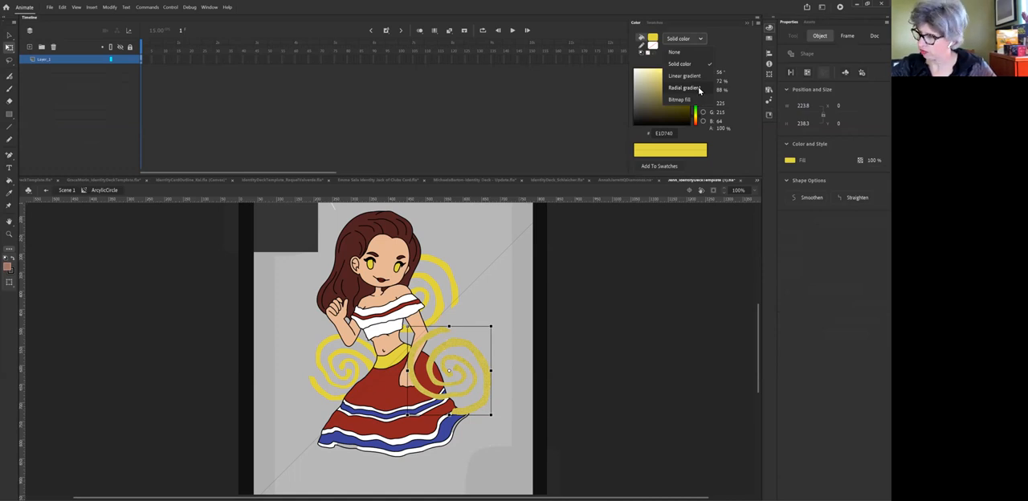
left_click(684, 87)
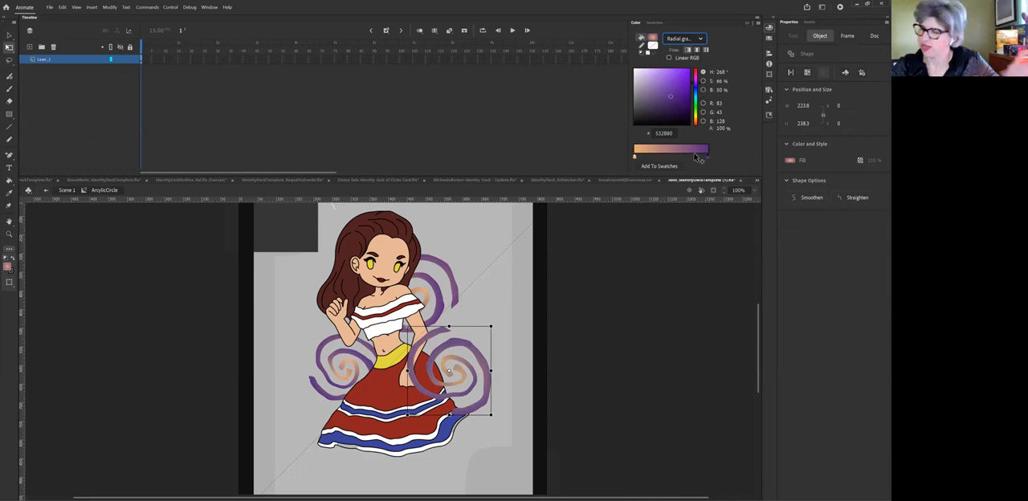
mouse_move(703, 159)
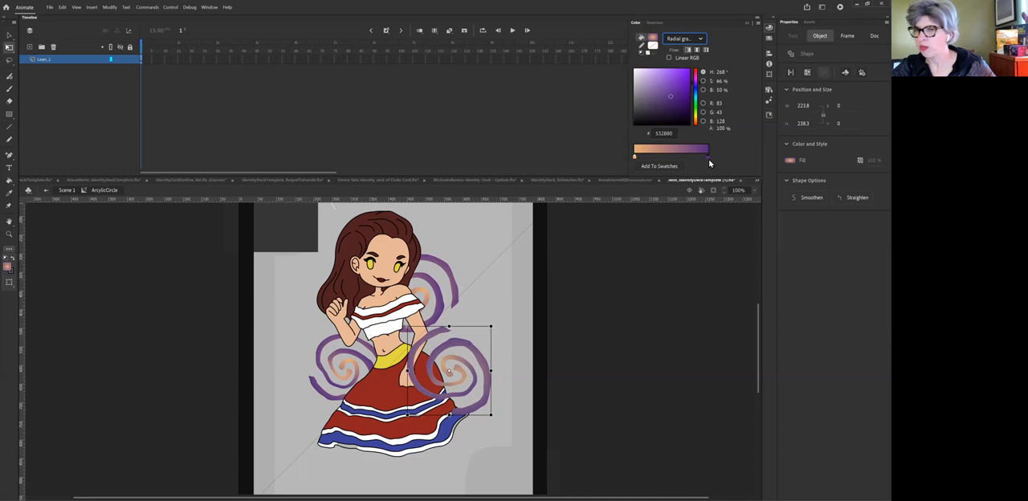
mouse_move(710, 161)
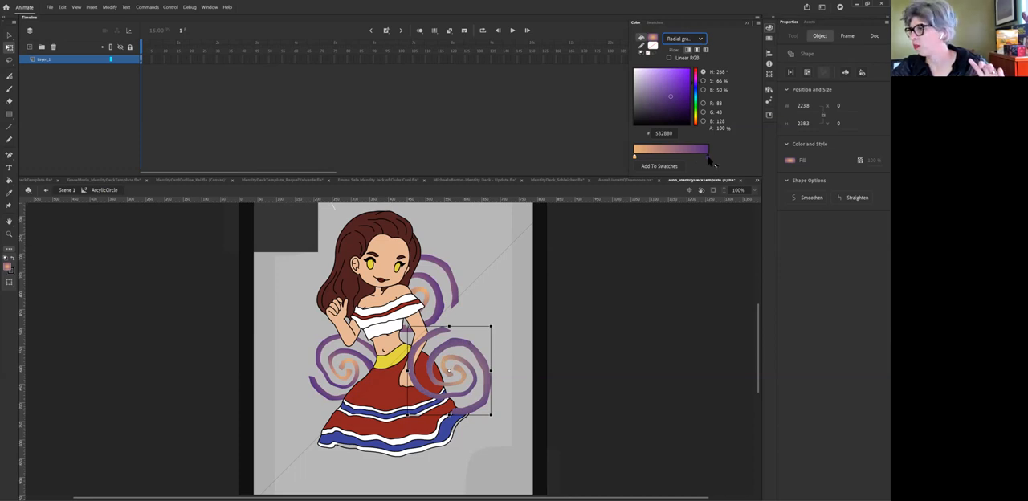
mouse_move(710, 161)
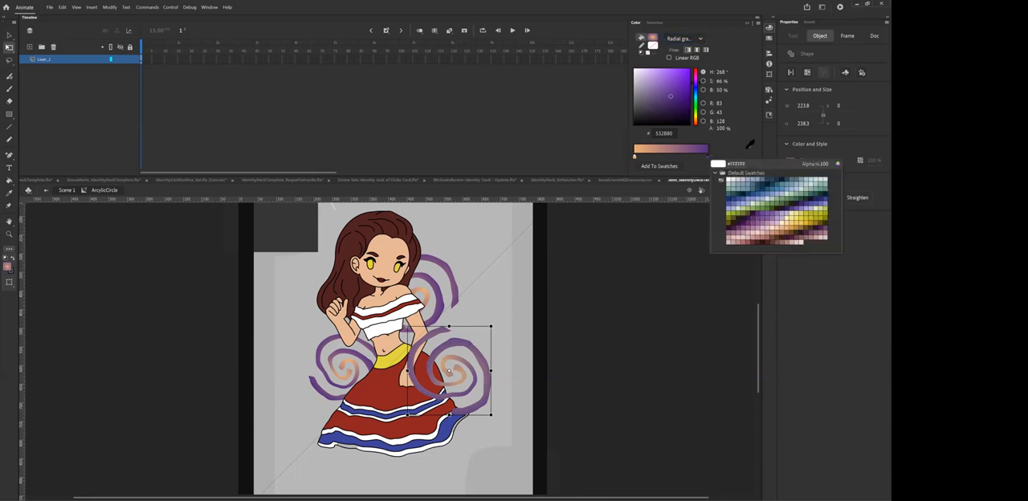
Recolor the gradient stops to gold and blue, then return to the main scene
left_click(800, 199)
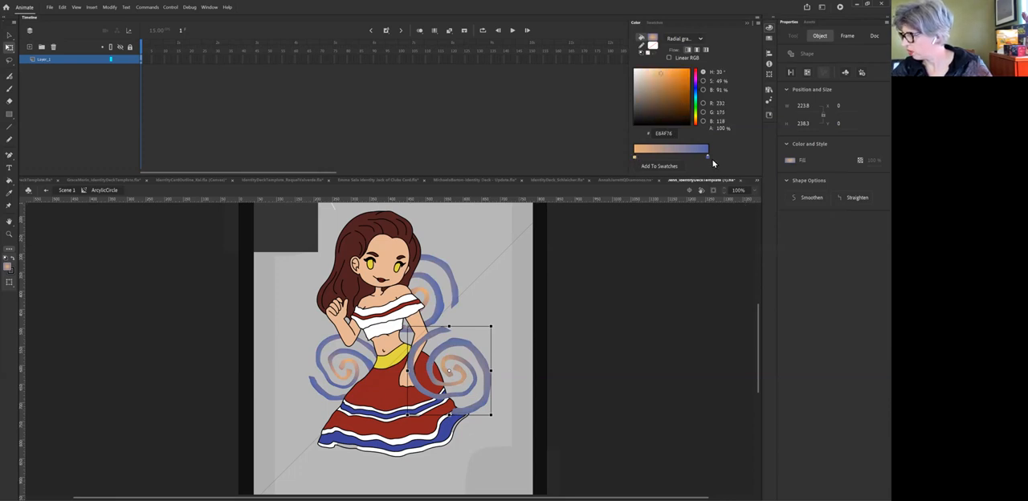
mouse_move(635, 159)
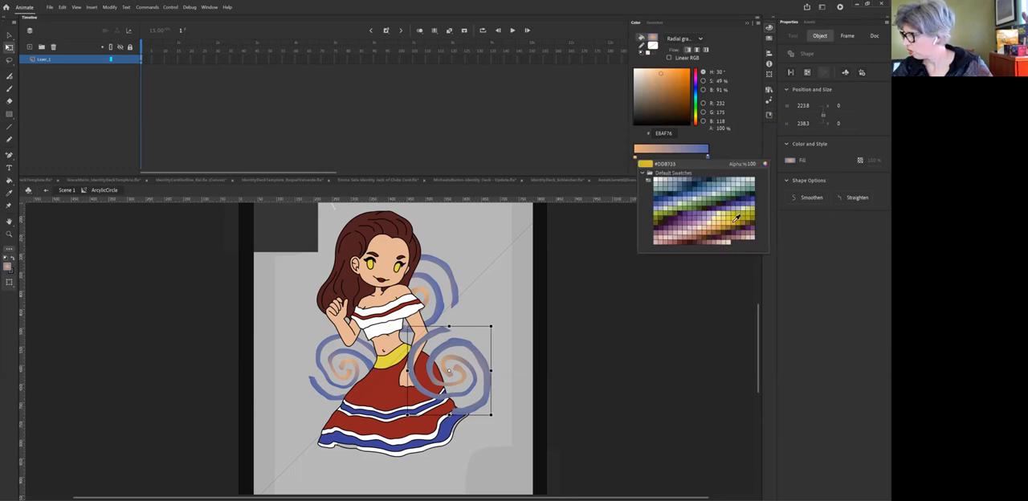
left_click(739, 217)
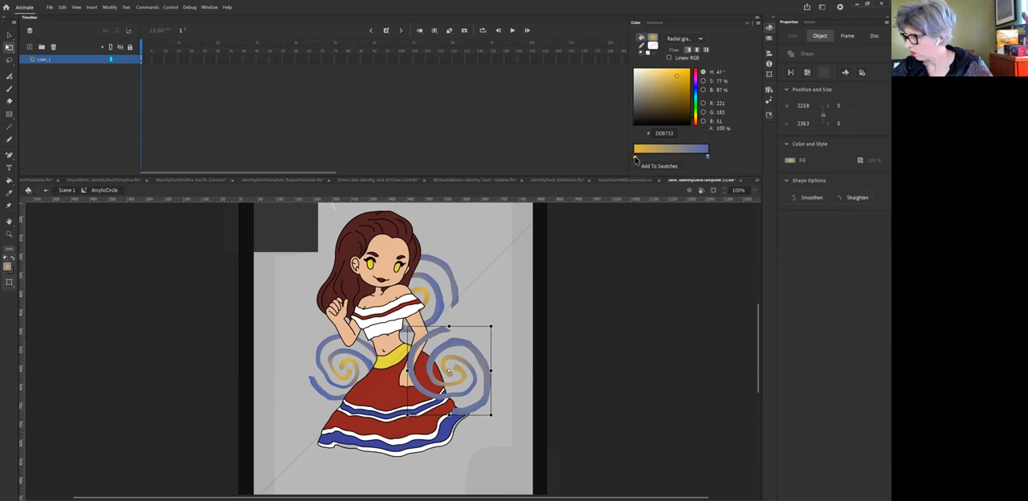
left_click(657, 167)
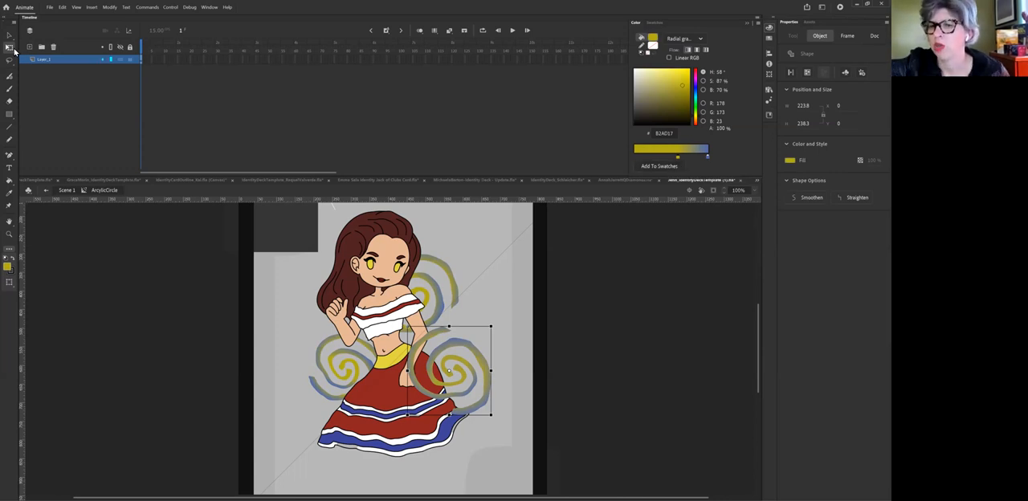
mouse_move(10, 46)
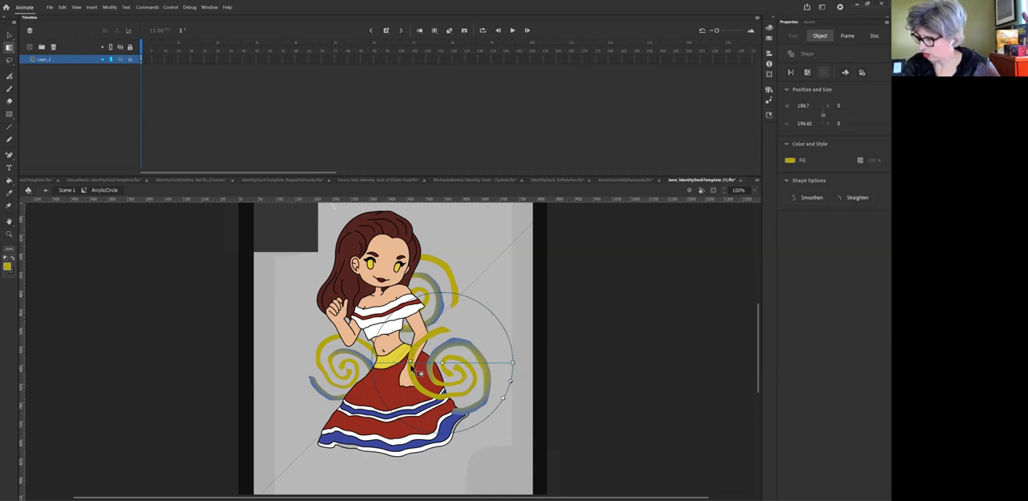
mouse_move(512, 364)
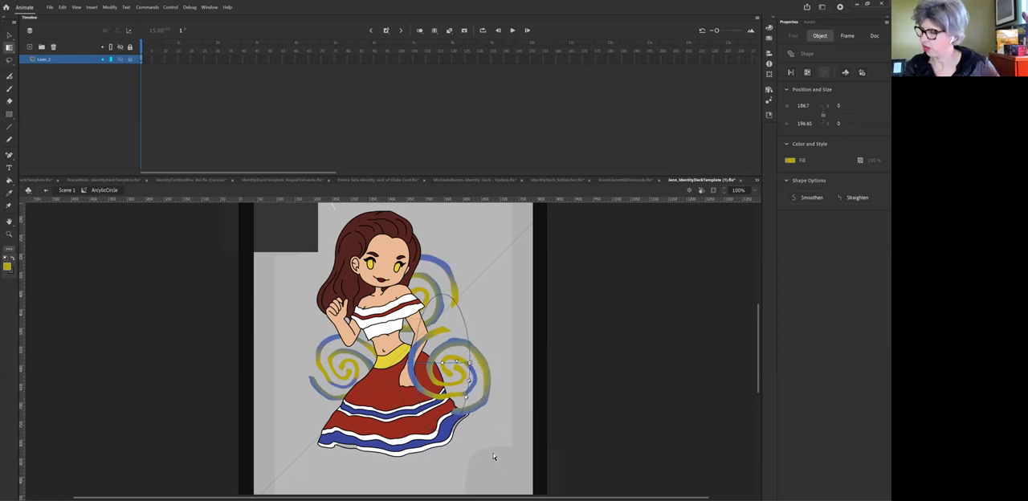
left_click(874, 35)
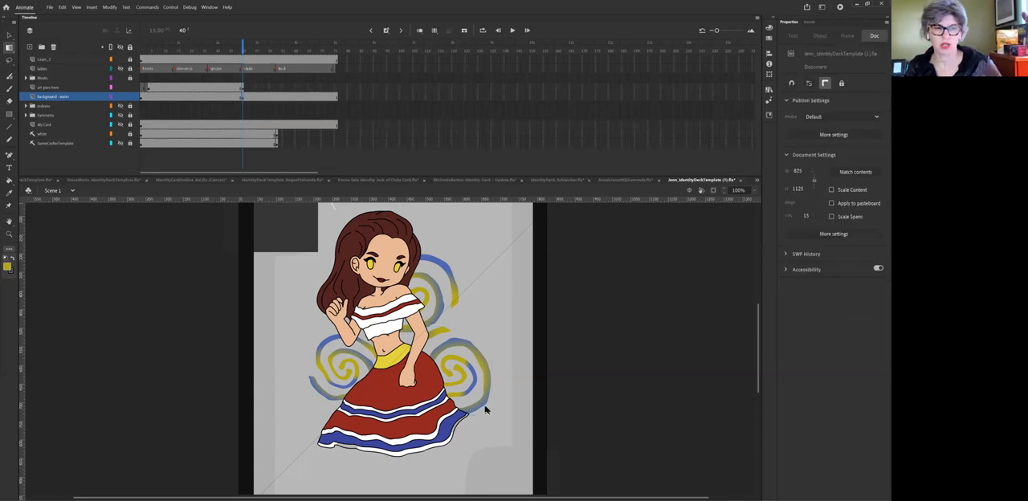
mouse_move(485, 424)
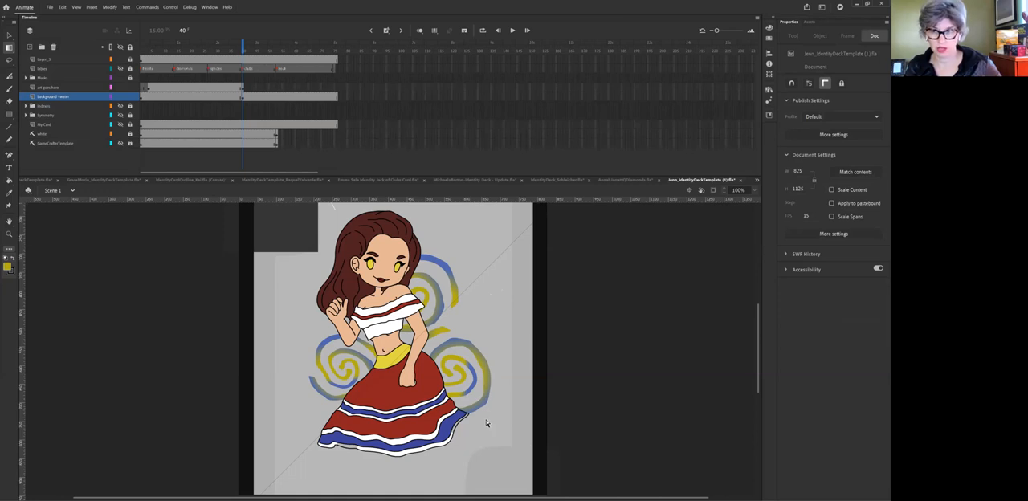
mouse_move(440, 320)
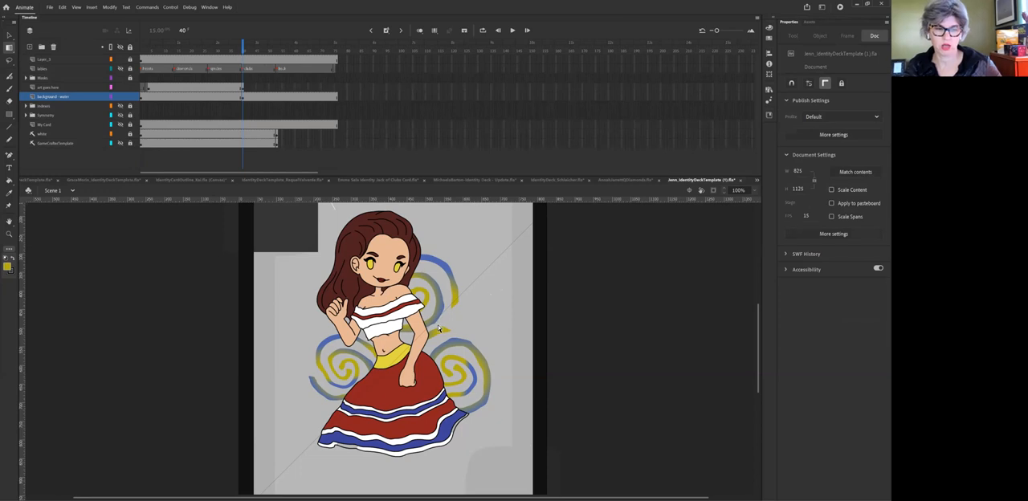
mouse_move(437, 336)
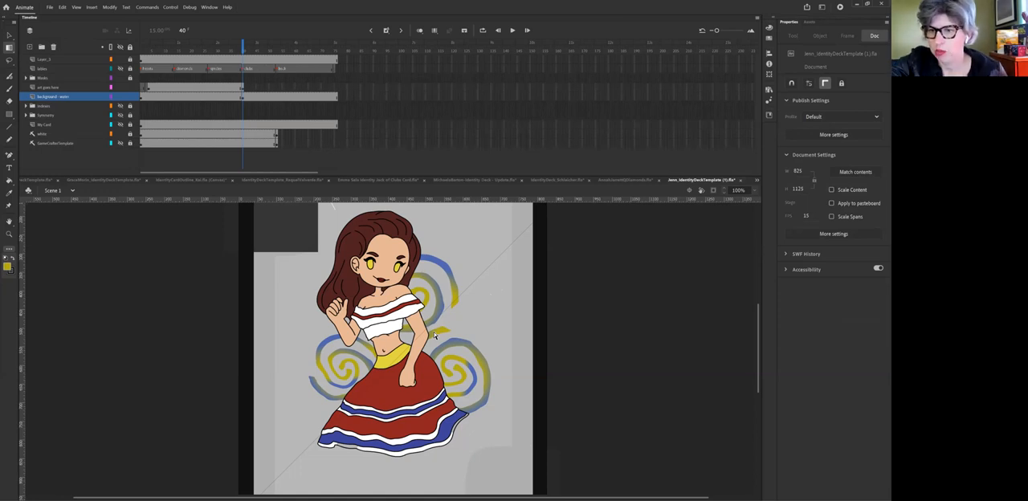
mouse_move(463, 305)
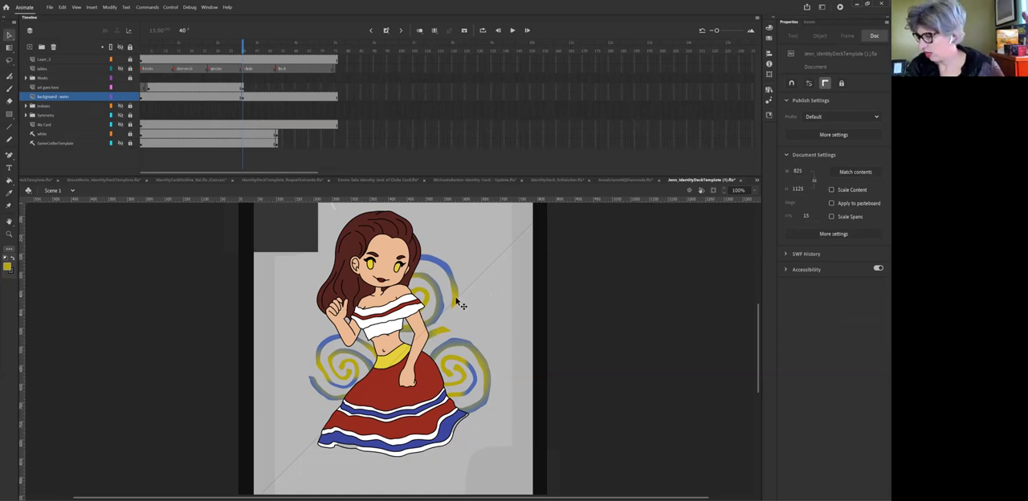
mouse_move(447, 265)
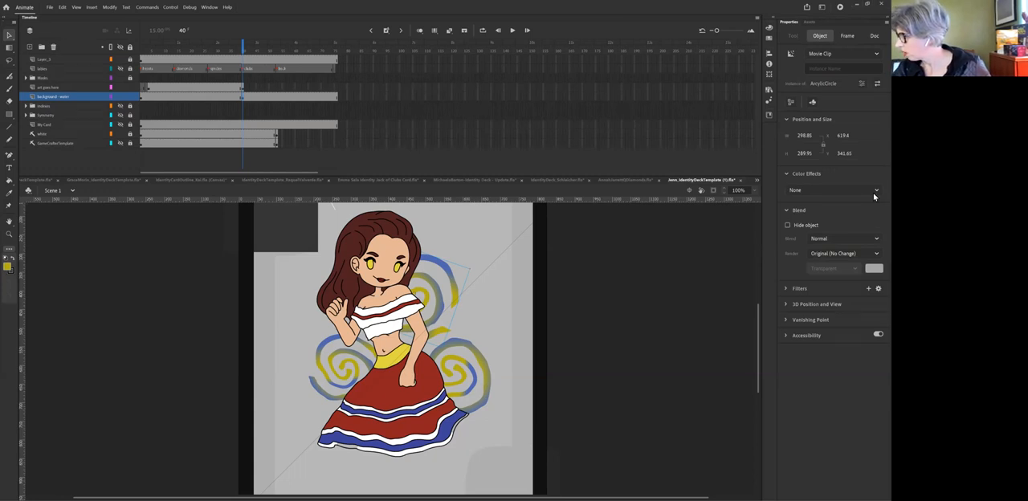
mouse_move(834, 189)
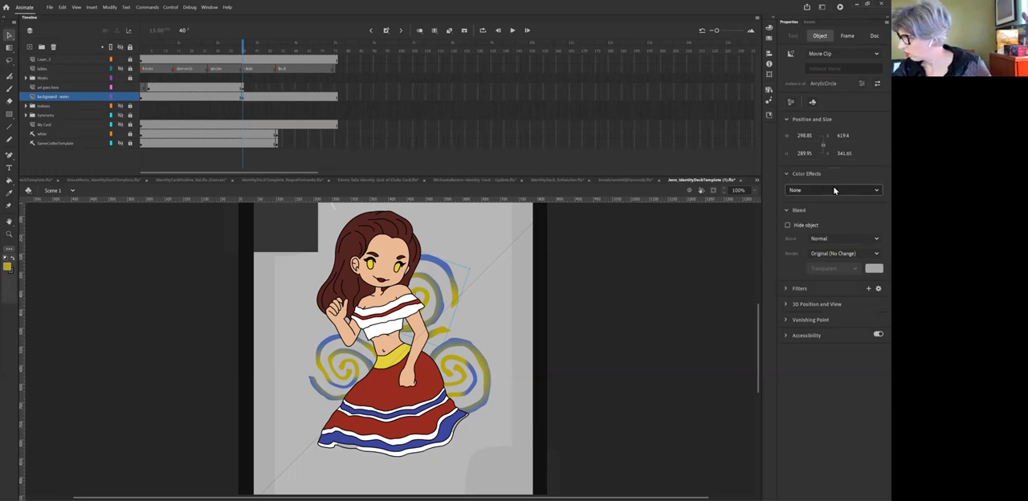
Show the Color Effects style options for one spiral instance
left_click(833, 190)
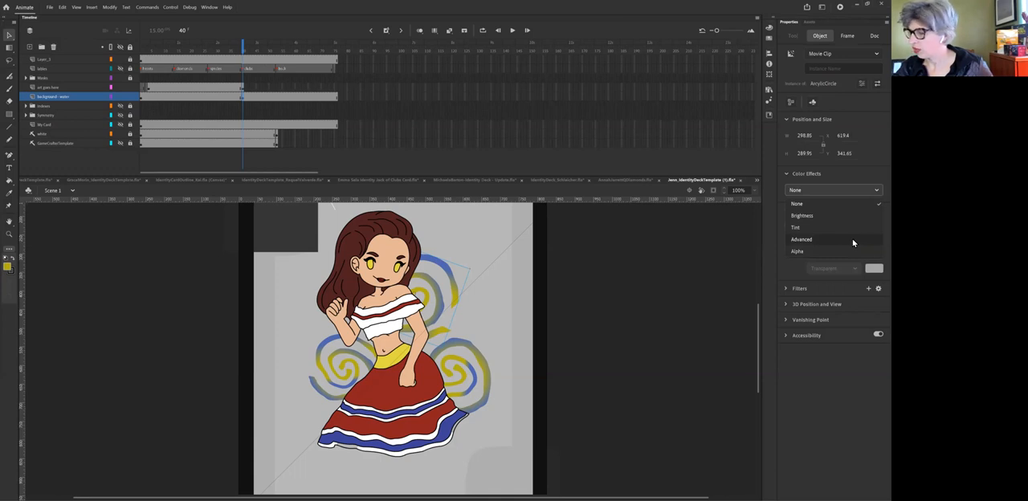
Choose Advanced color effect to tint the shoulder spiral purple and pink
left_click(801, 239)
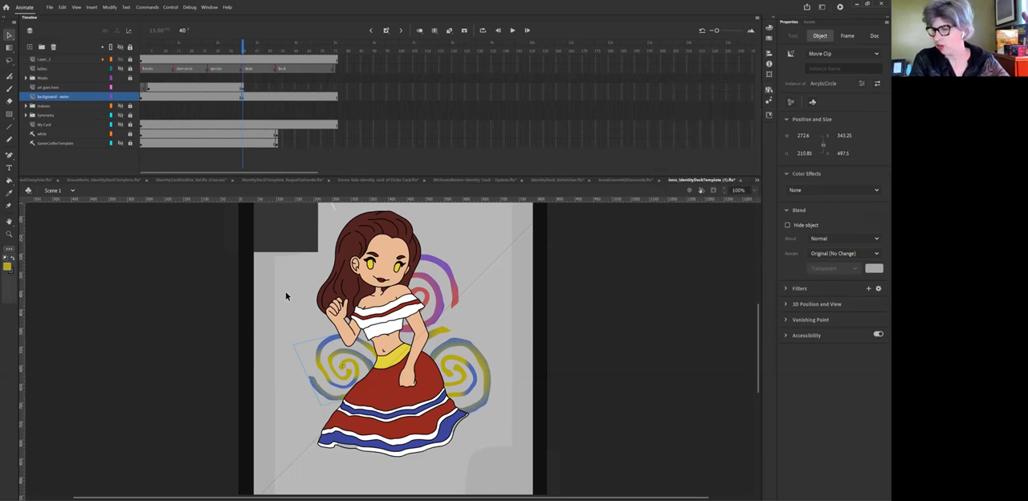
mouse_move(296, 313)
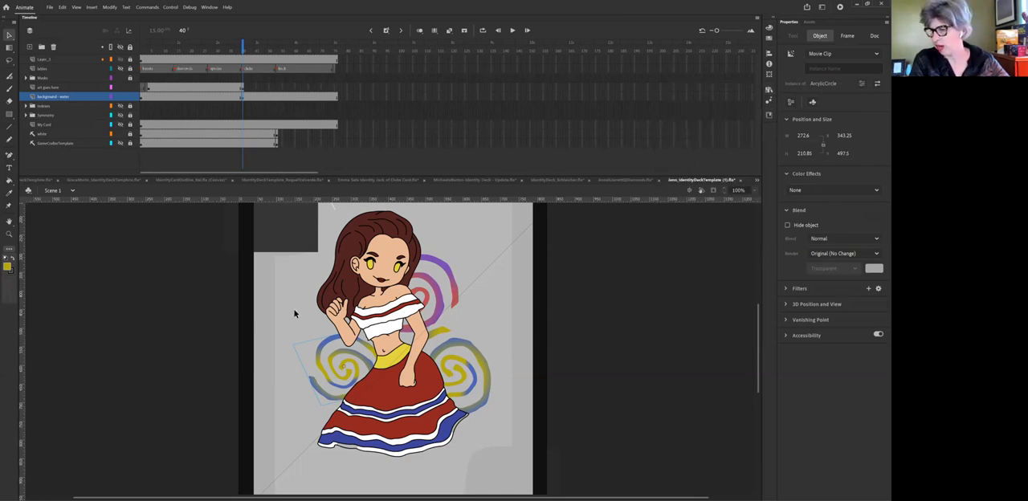
left_click(874, 35)
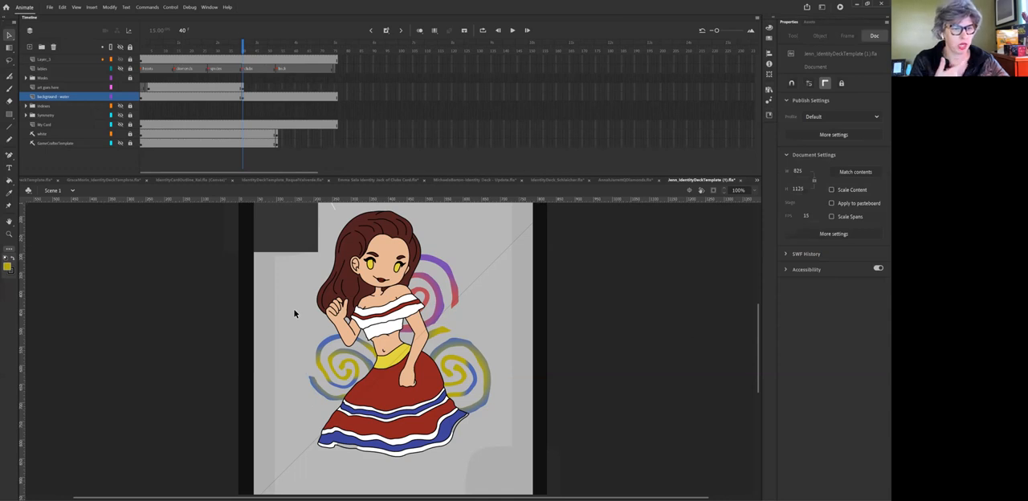
mouse_move(270, 299)
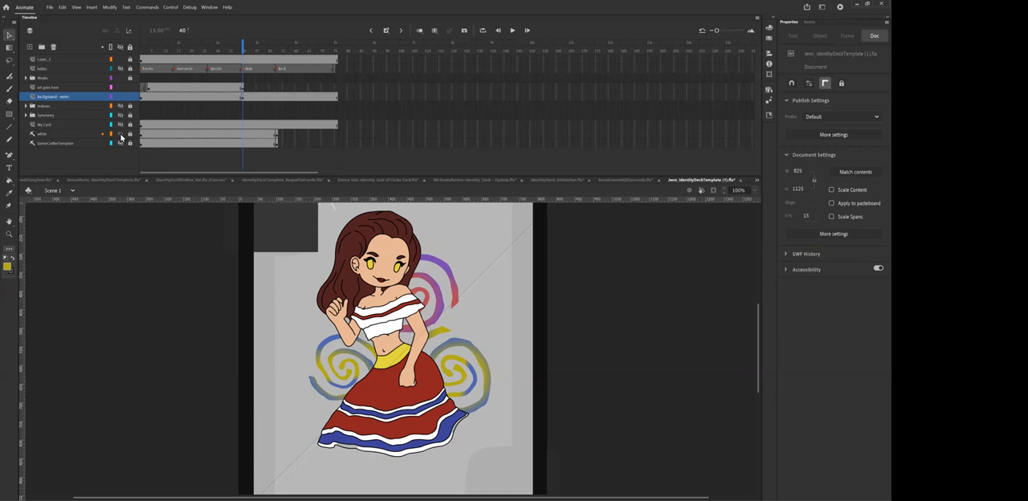
mouse_move(119, 388)
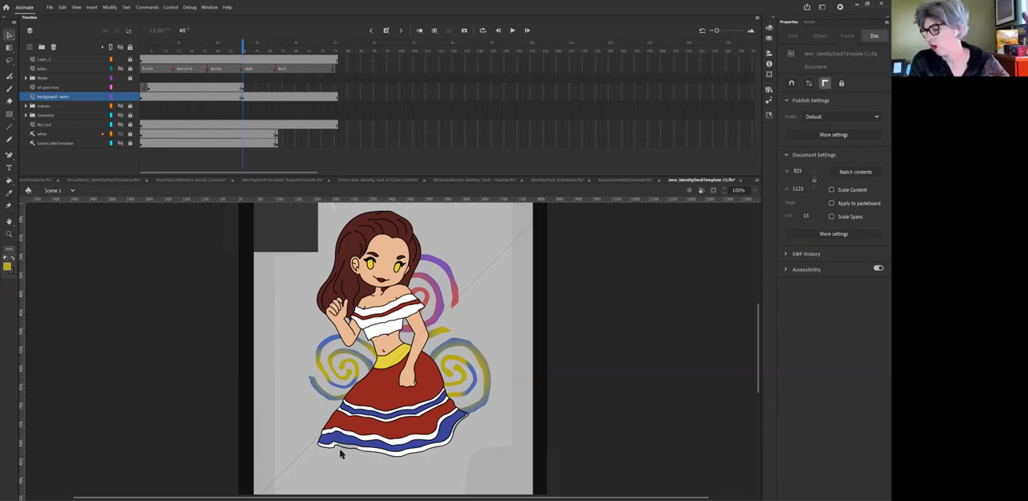
mouse_move(345, 461)
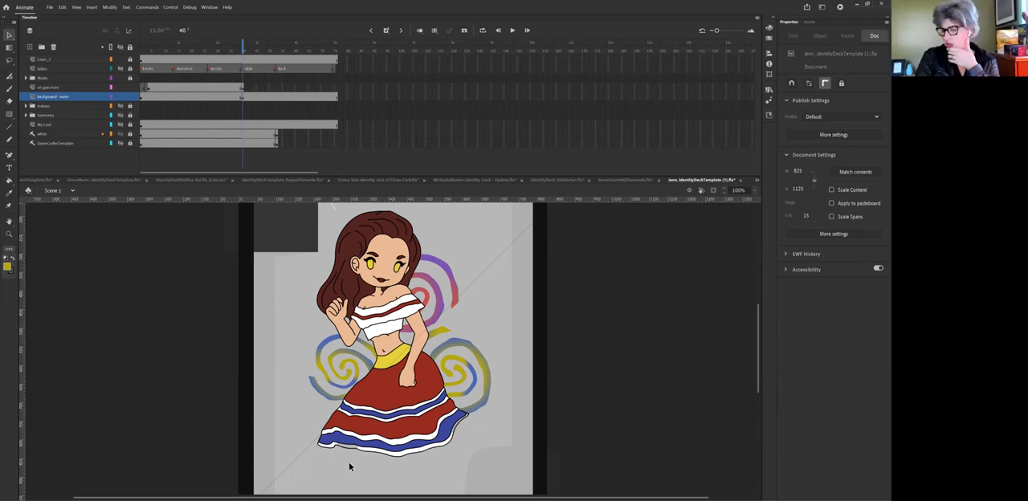
mouse_move(349, 473)
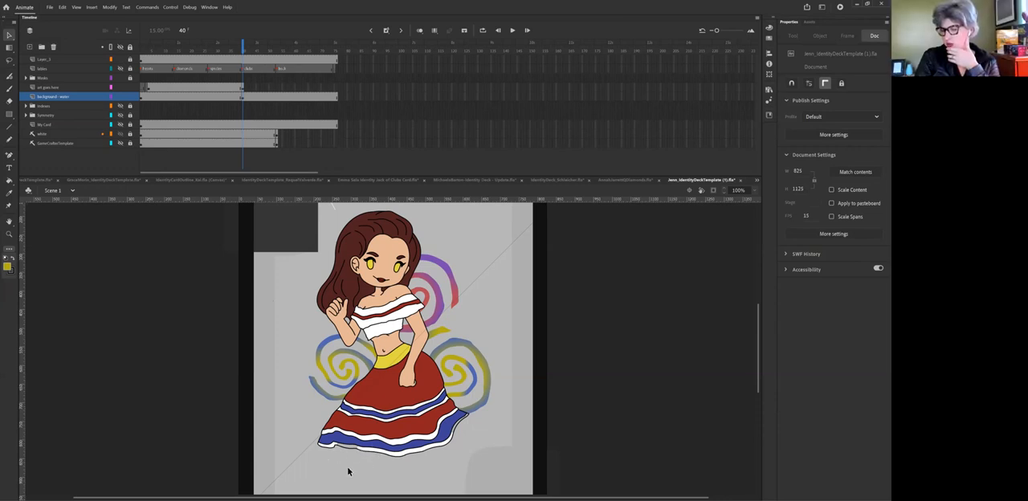
mouse_move(319, 452)
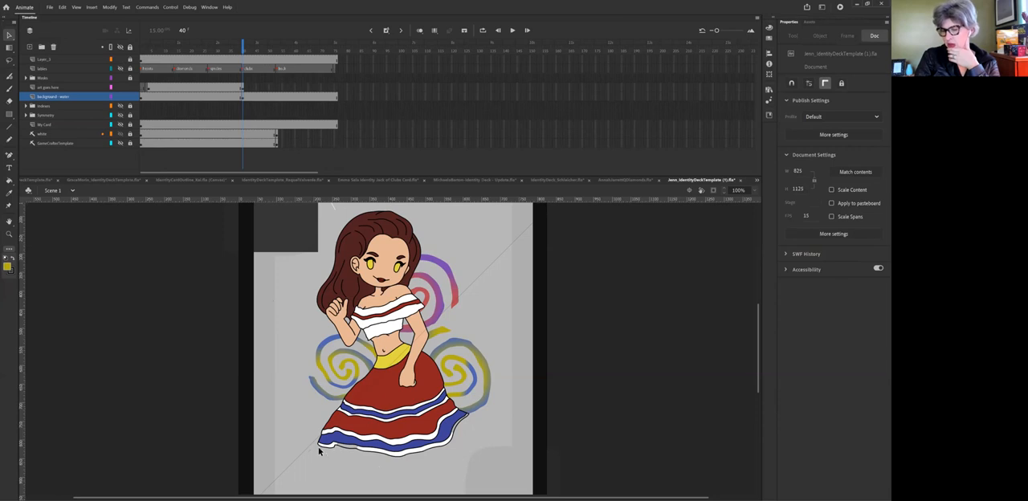
mouse_move(430, 459)
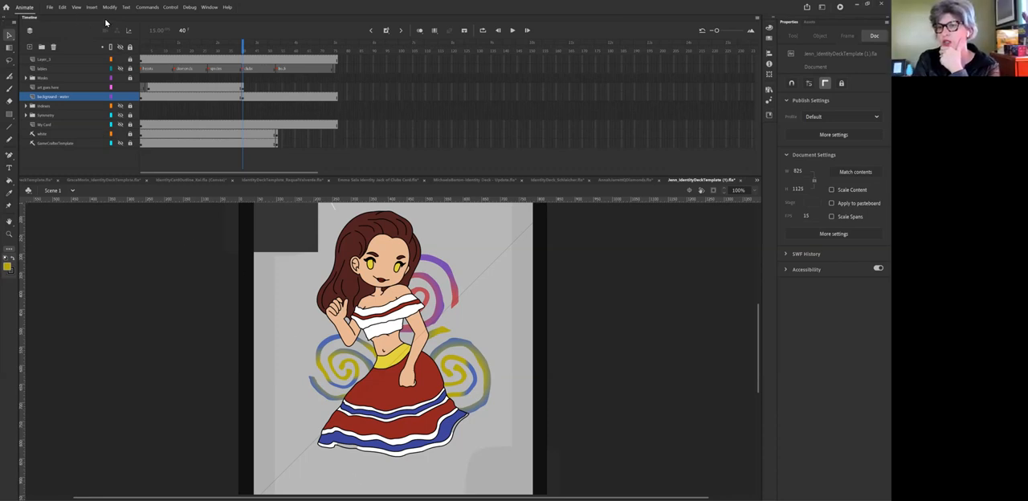
left_click(110, 7)
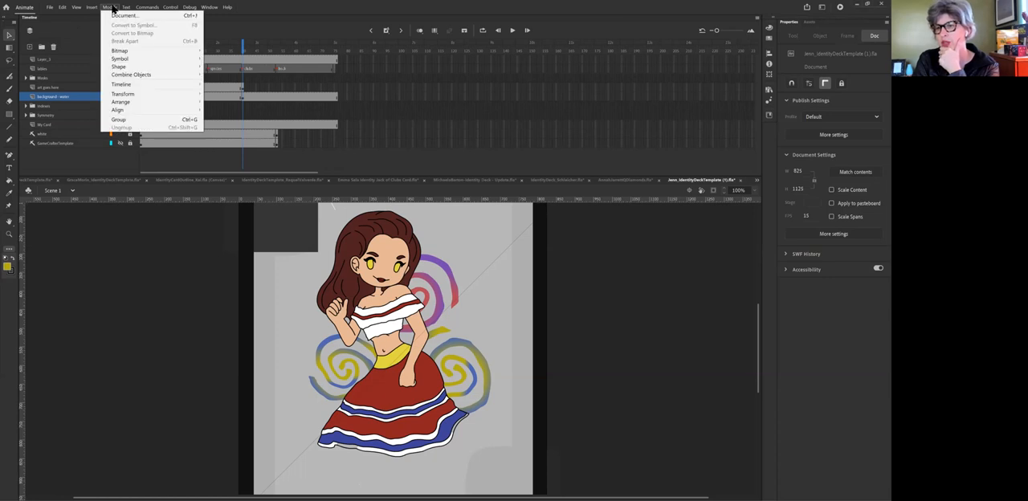
left_click(109, 7)
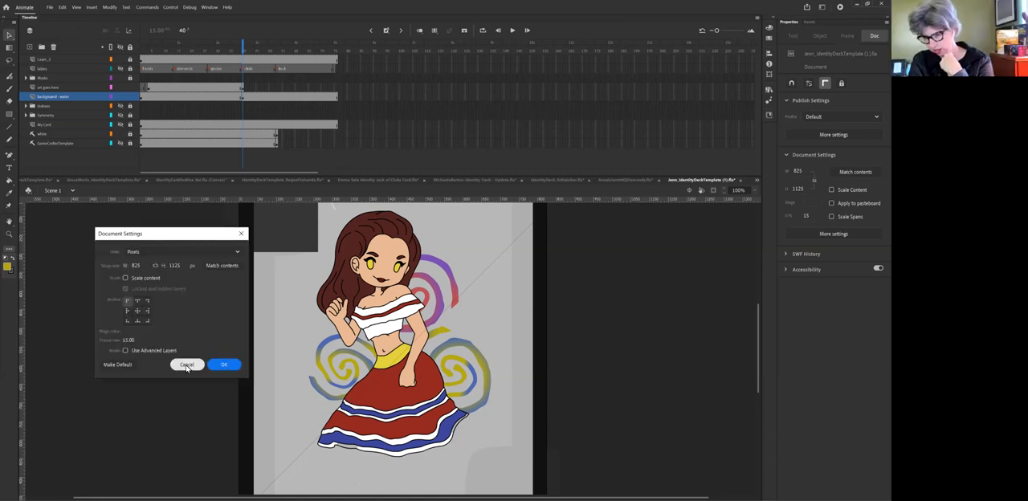
left_click(186, 365)
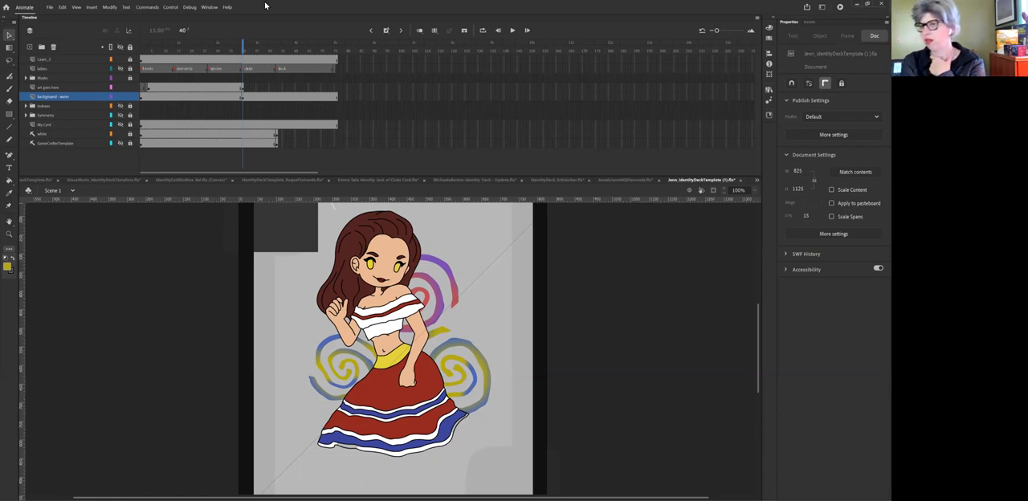
left_click(228, 7)
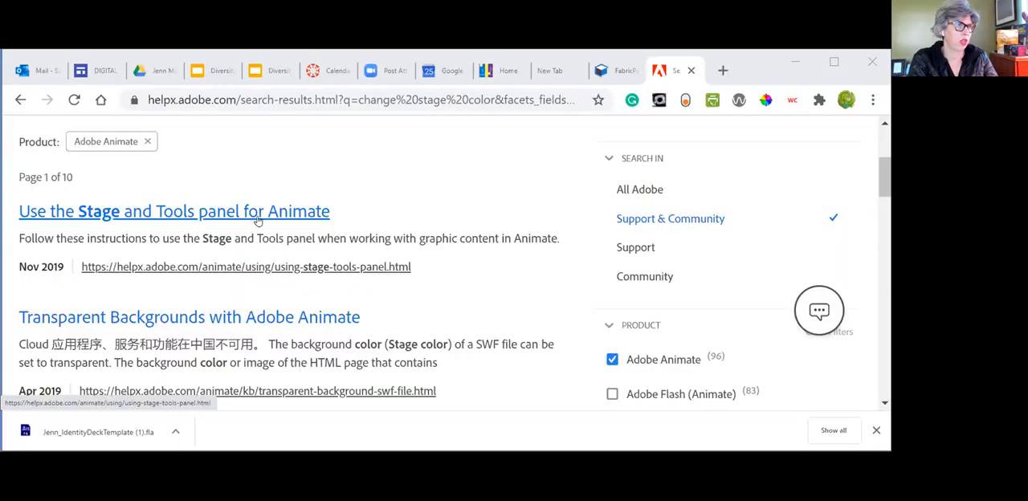
mouse_move(179, 218)
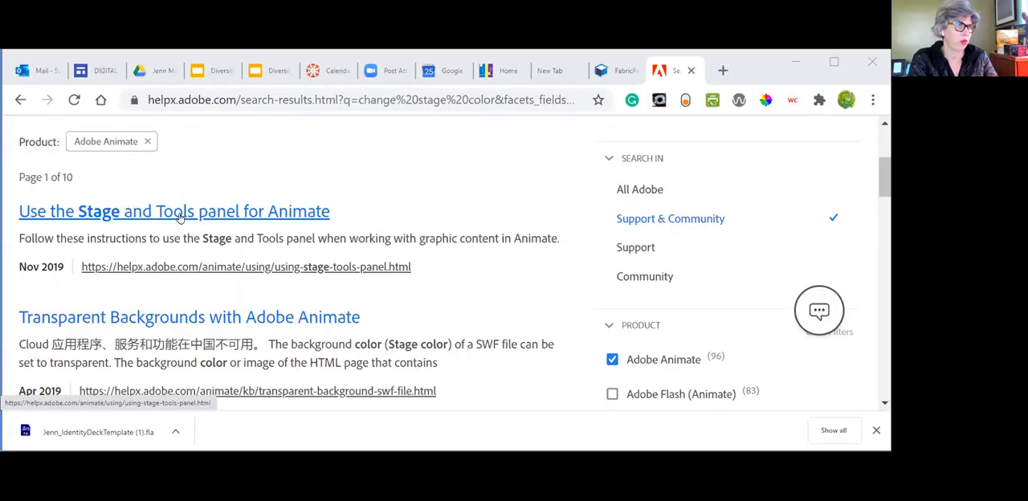
left_click(173, 212)
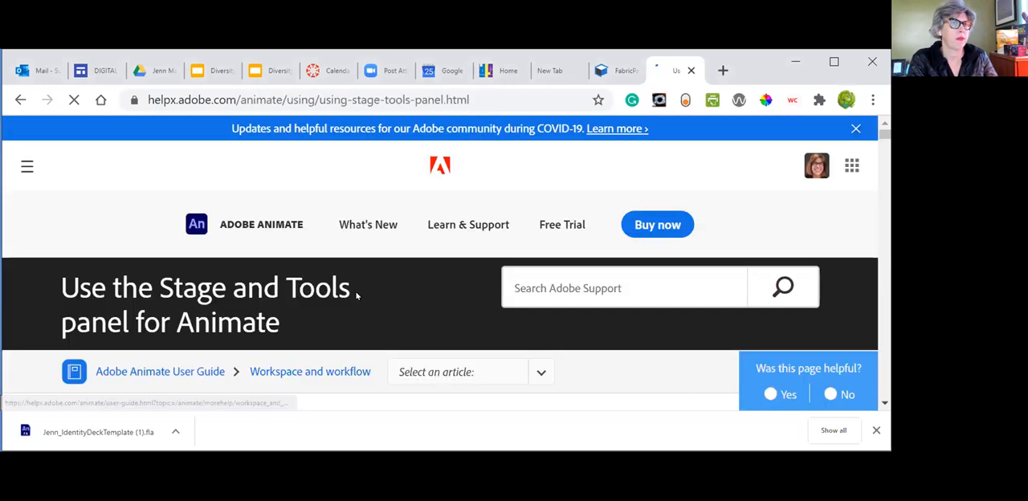
scroll("down", 3)
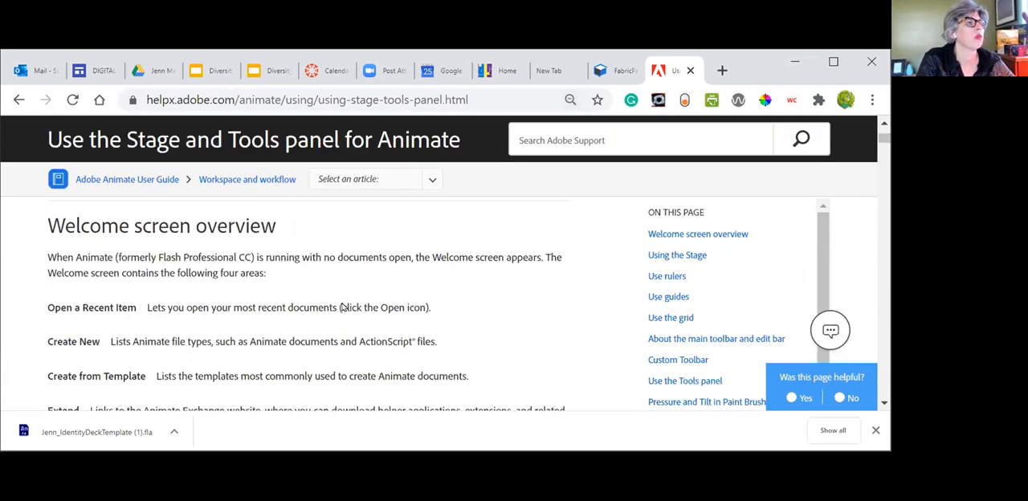
scroll("down", 3)
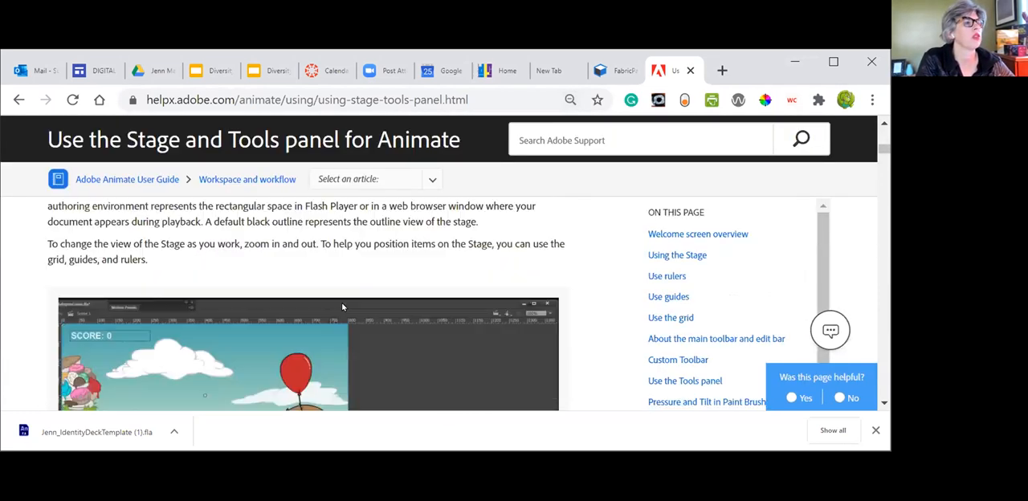
scroll("down", 3)
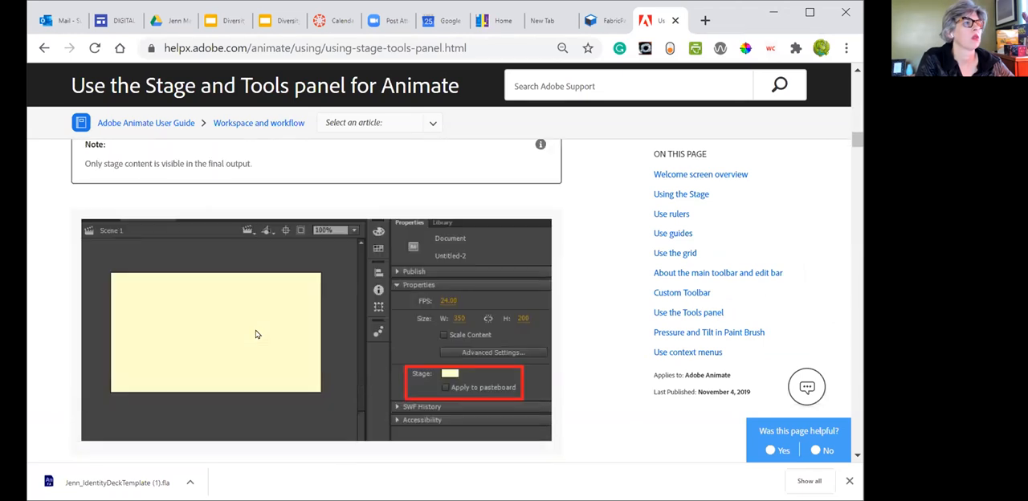
scroll("down", 3)
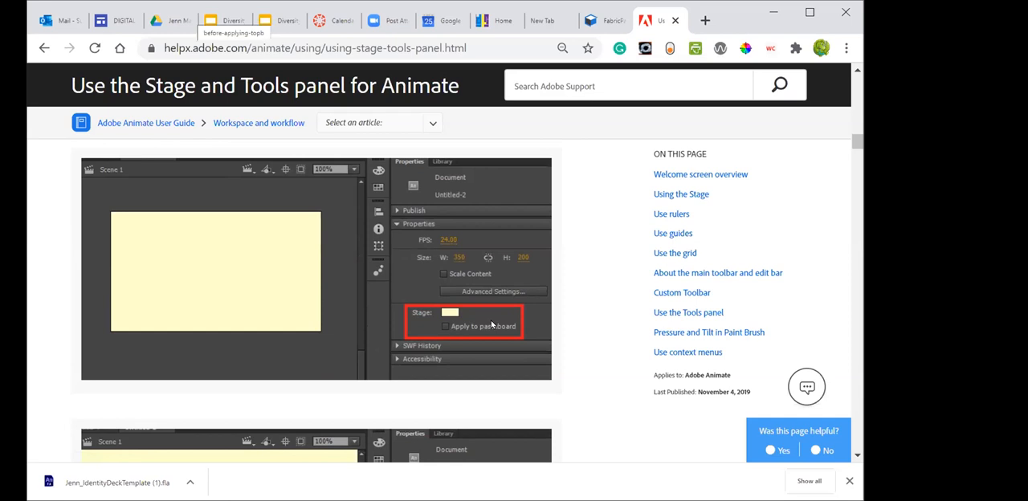
mouse_move(537, 321)
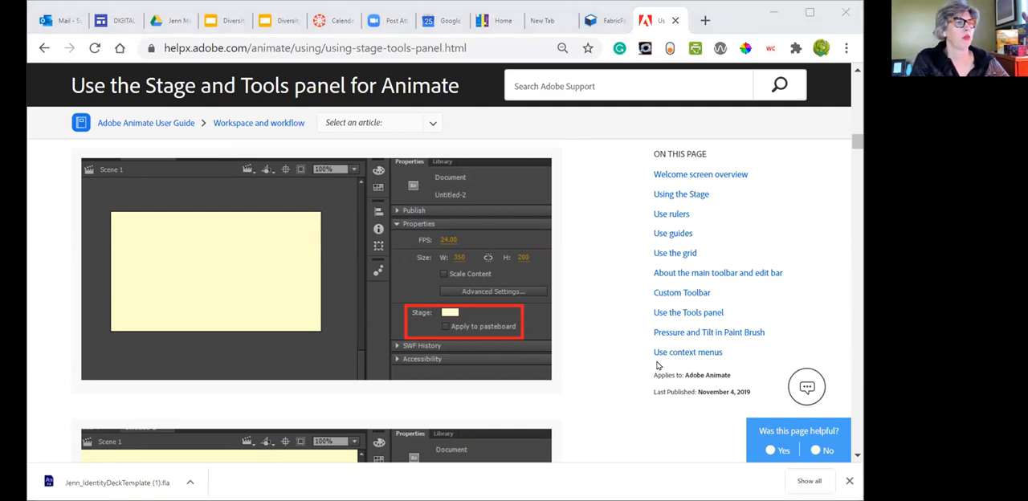
mouse_move(629, 418)
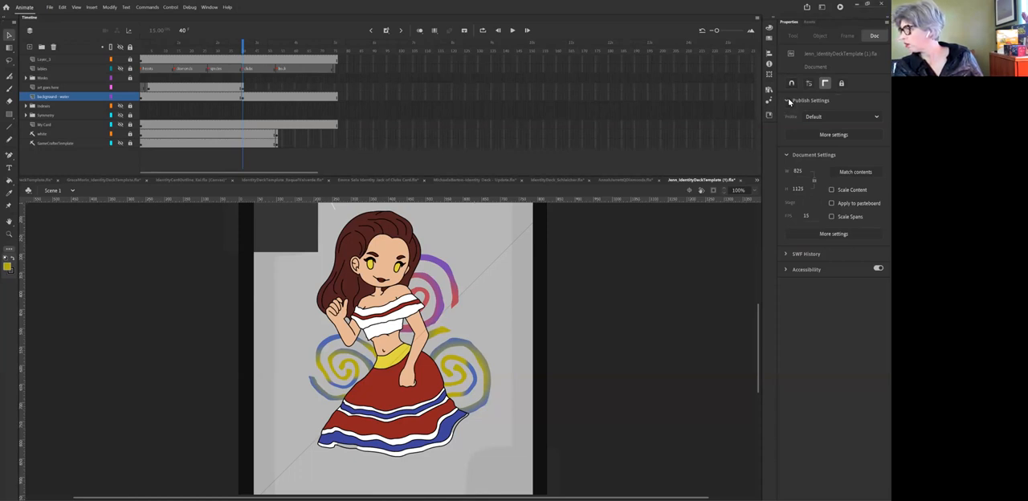
Show Document settings and apply the stage colour to the pasteboard
left_click(787, 99)
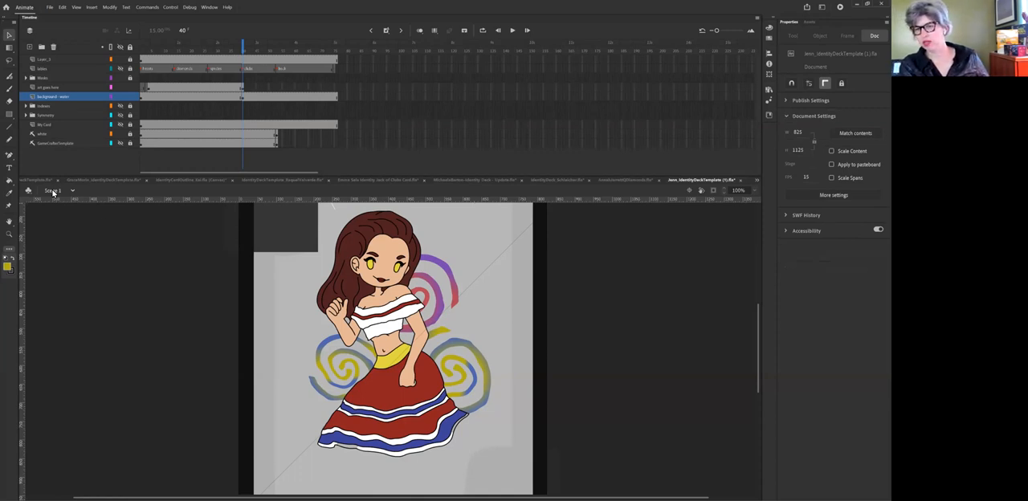
left_click(54, 190)
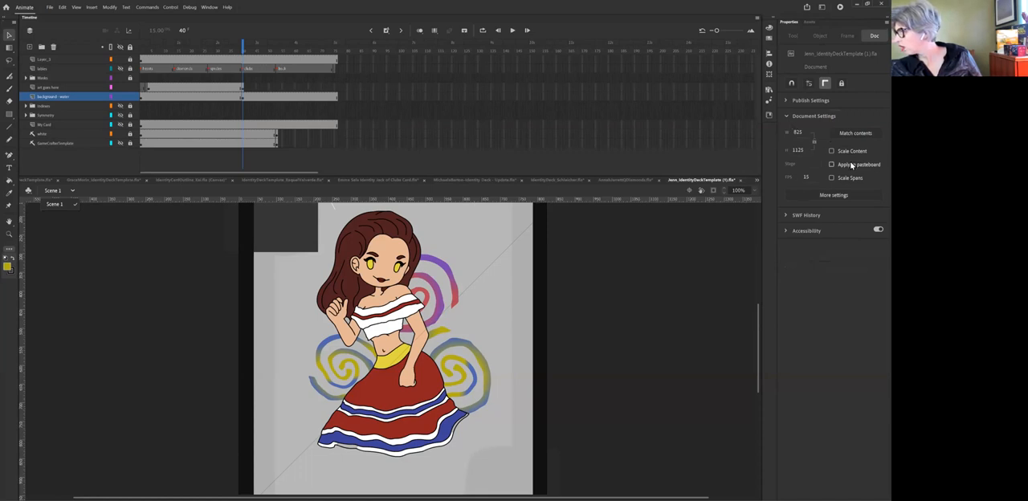
left_click(832, 164)
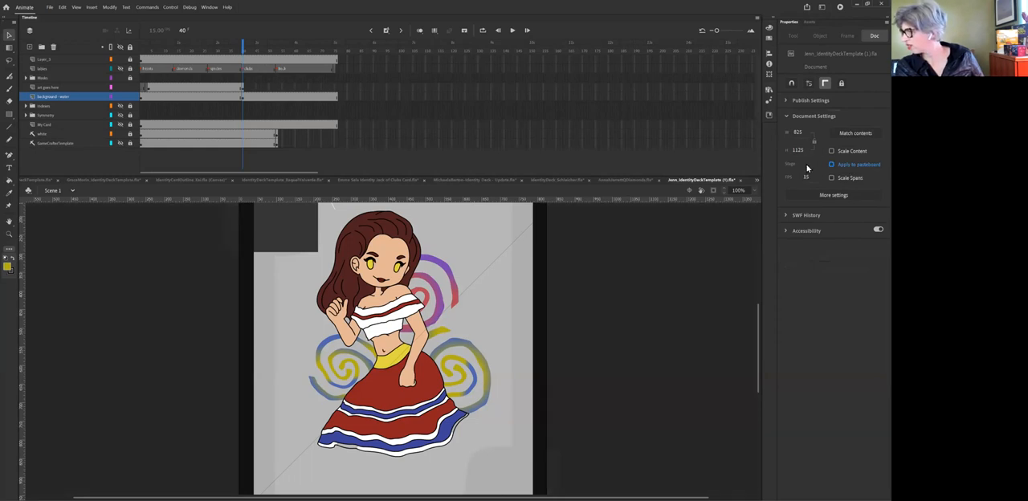
Try a yellow stage colour, then set it back to white
left_click(813, 164)
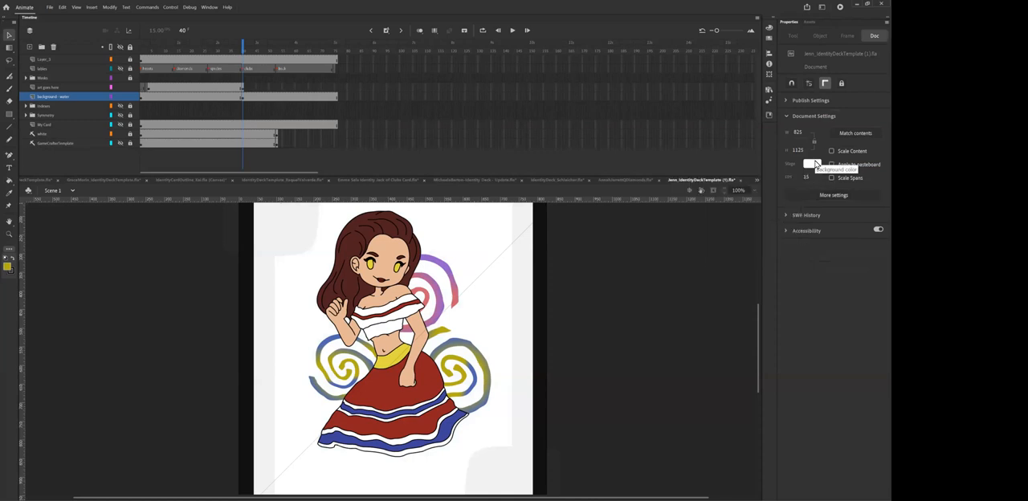
left_click(813, 164)
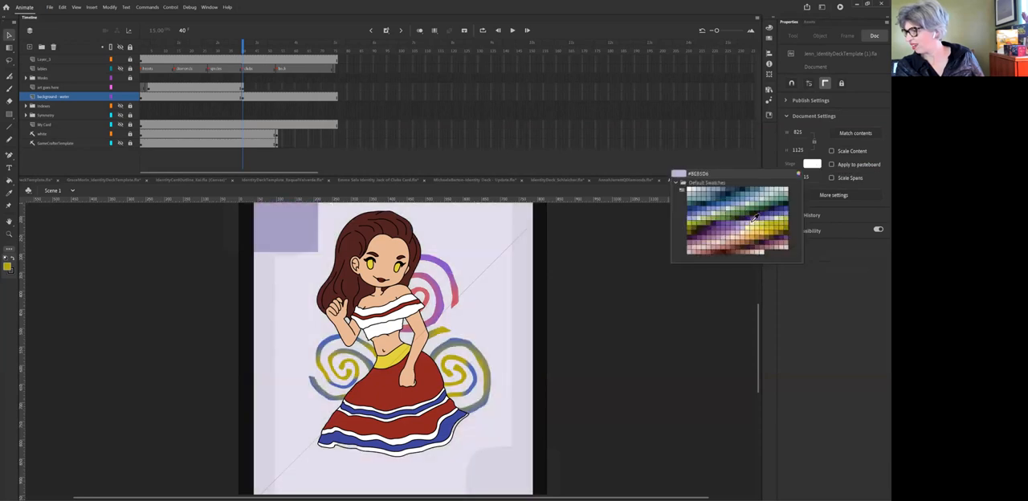
left_click(723, 201)
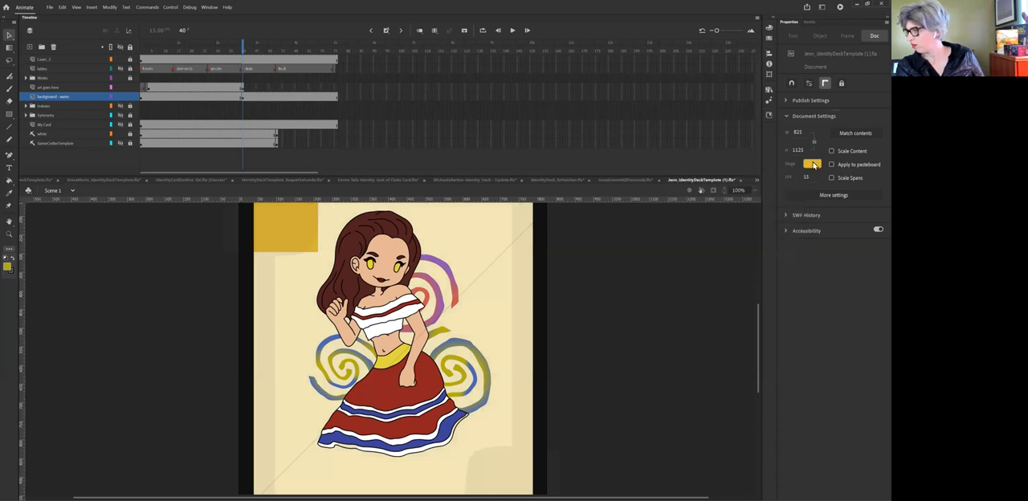
left_click(813, 164)
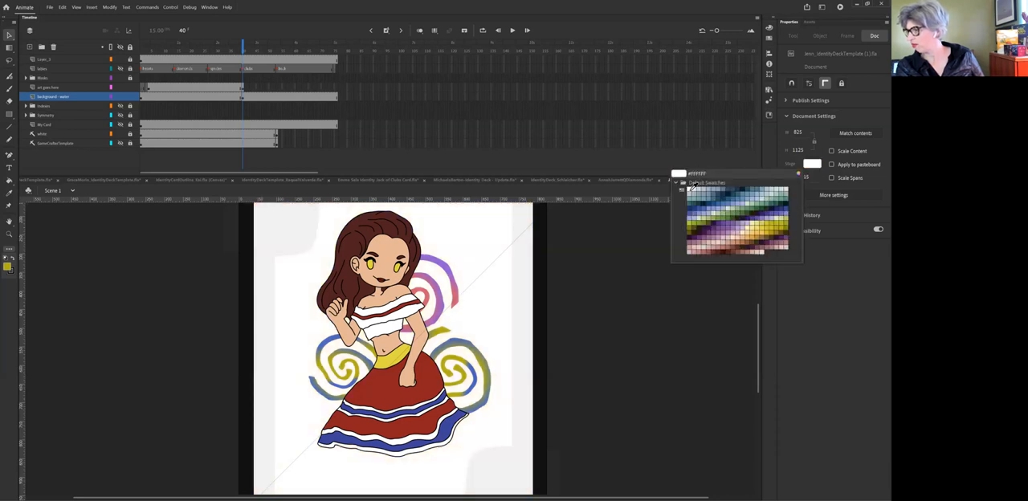